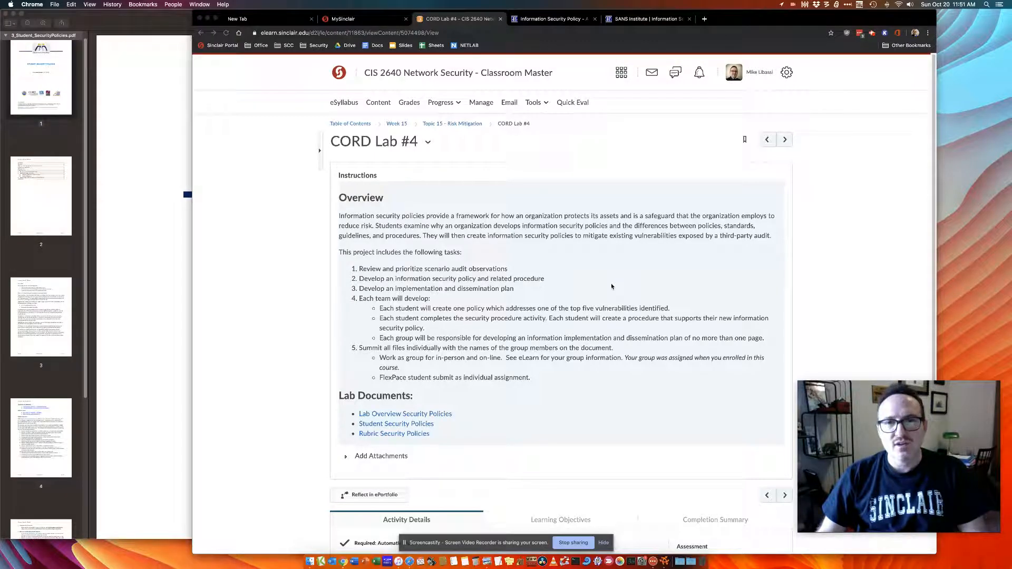
pyautogui.moveTo(598, 254)
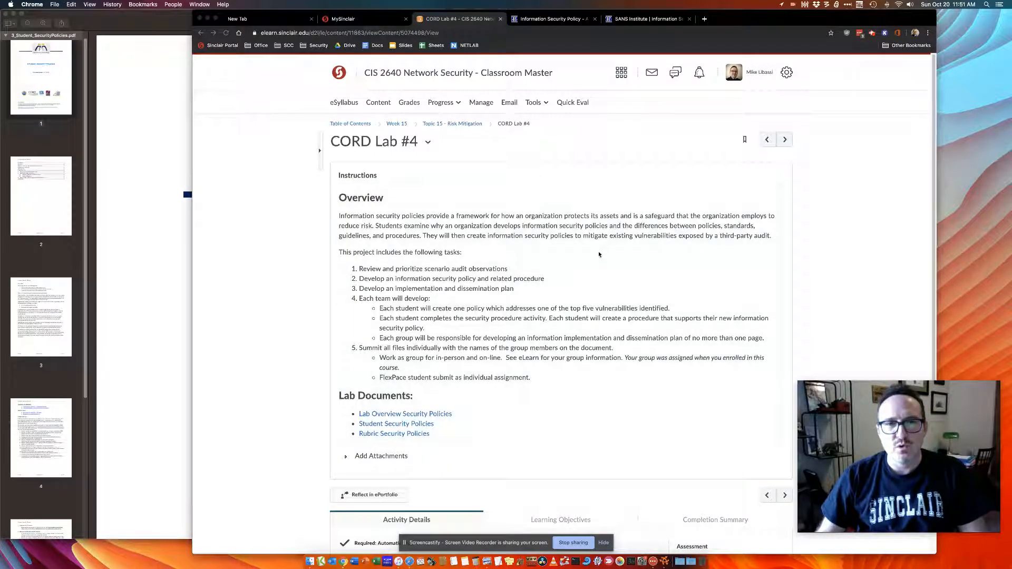
pyautogui.moveTo(391, 127)
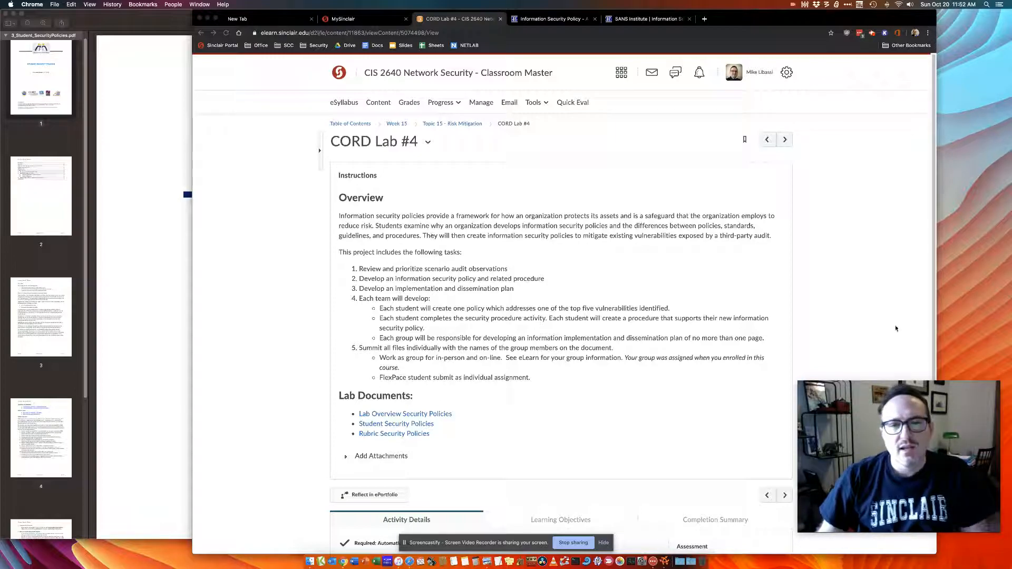
pyautogui.moveTo(825, 308)
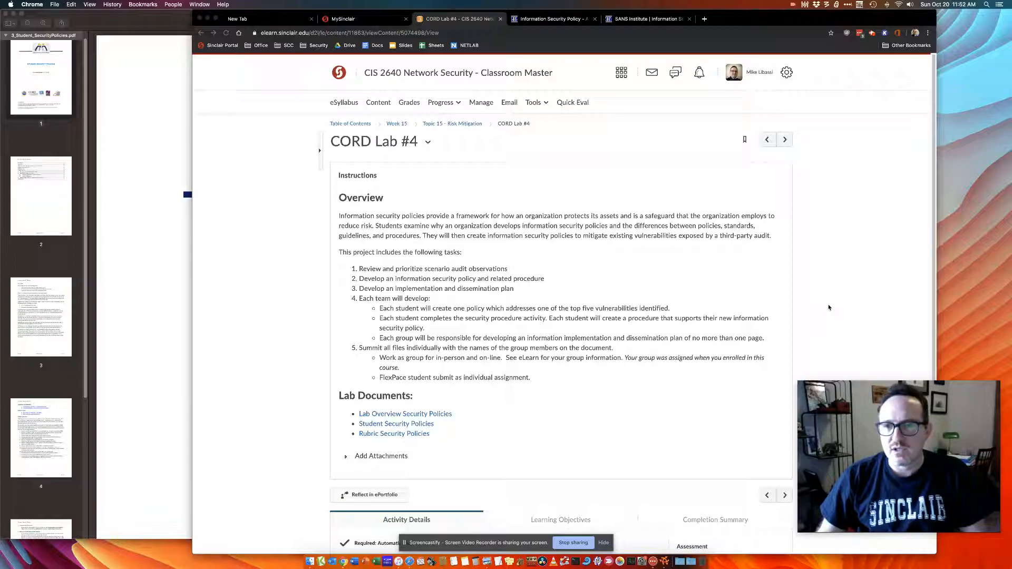
pyautogui.moveTo(631, 270)
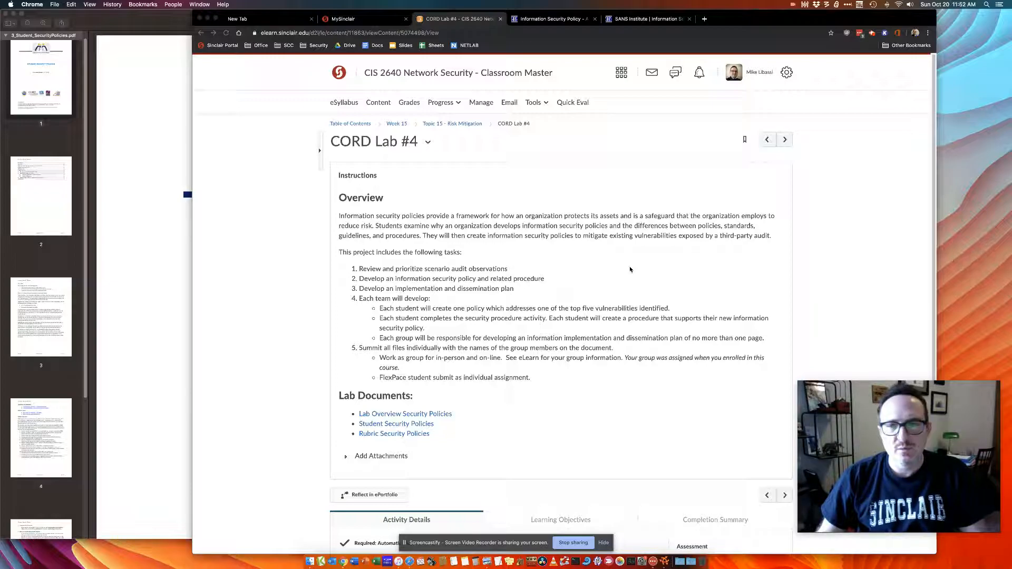
pyautogui.moveTo(142, 181)
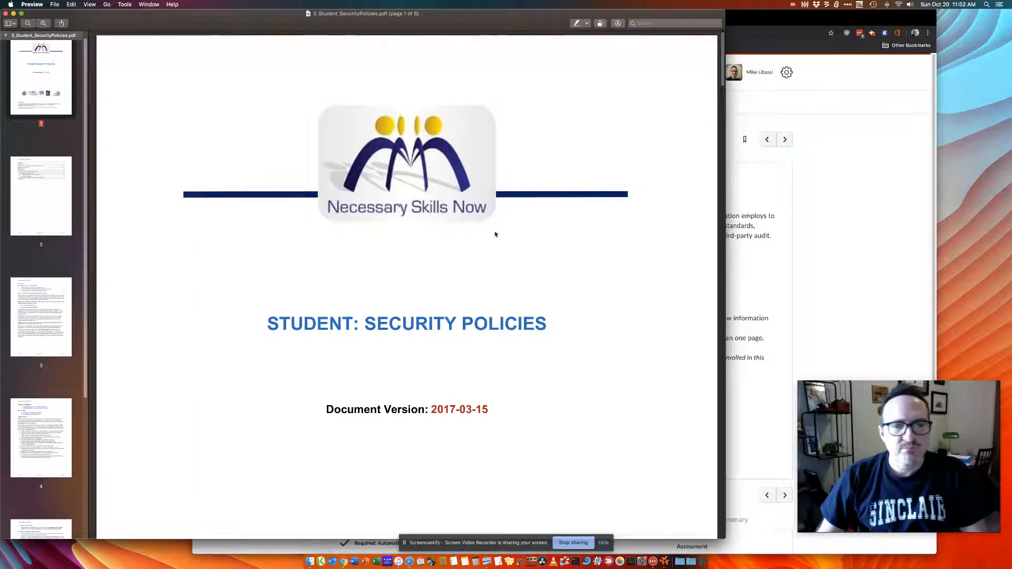
# Scroll the Student: Security Policies title page toward the Overview and Objective section
pyautogui.scroll(3)
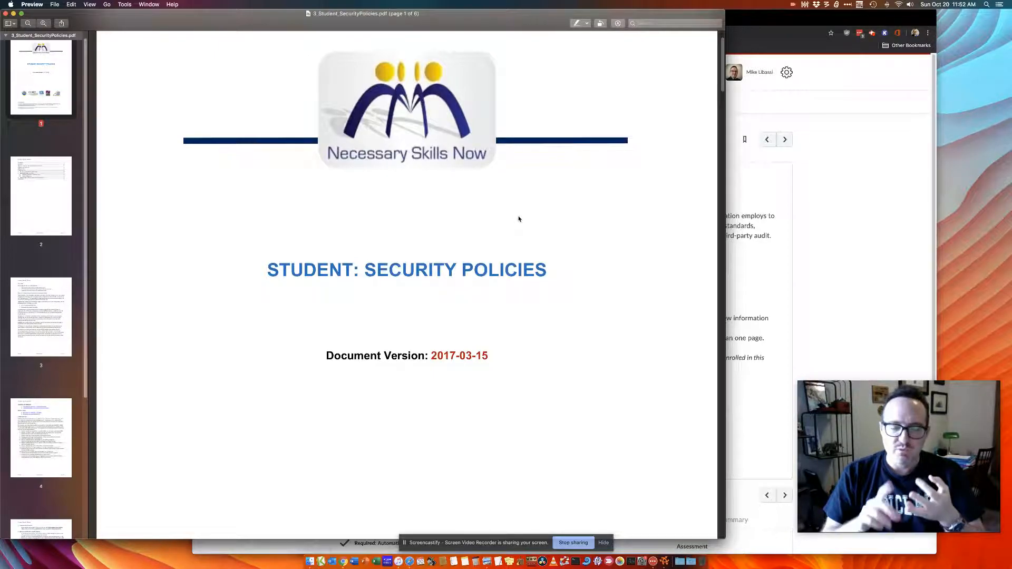
pyautogui.moveTo(497, 219)
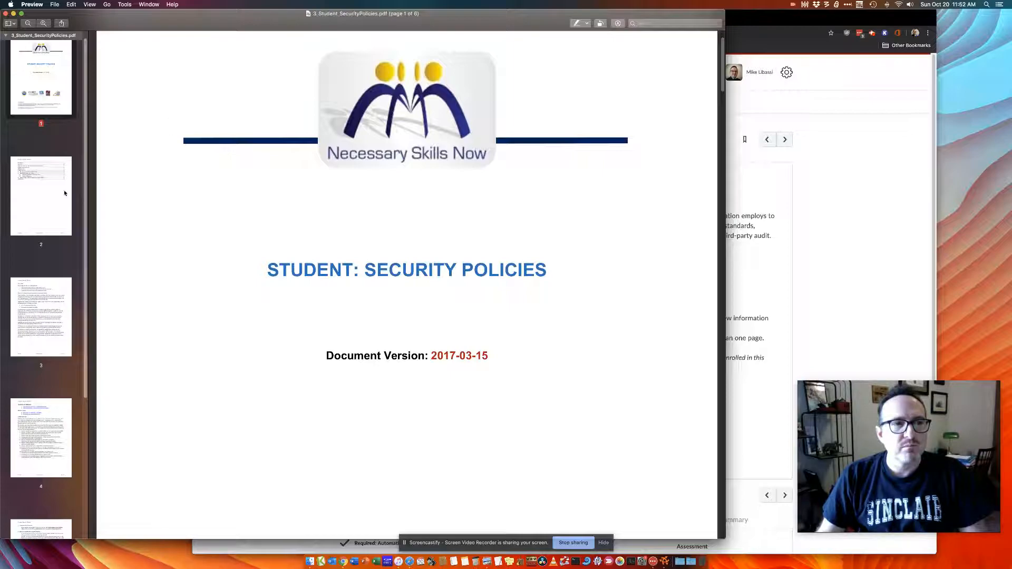
pyautogui.moveTo(50, 198)
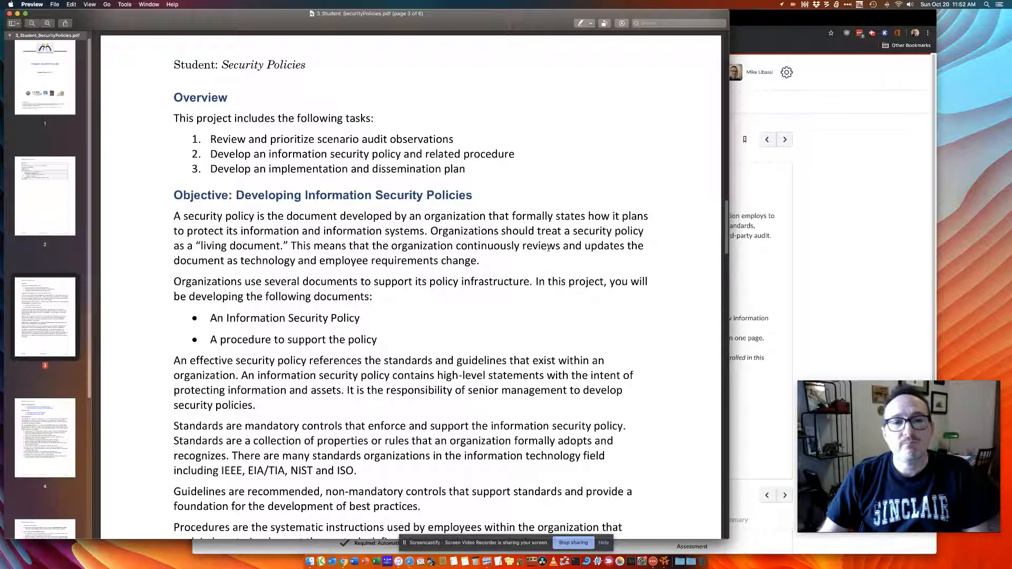
# Scroll through ACME Healthcare's fifteen audit findings, clearing the list selection, to section 1
pyautogui.scroll(-3)
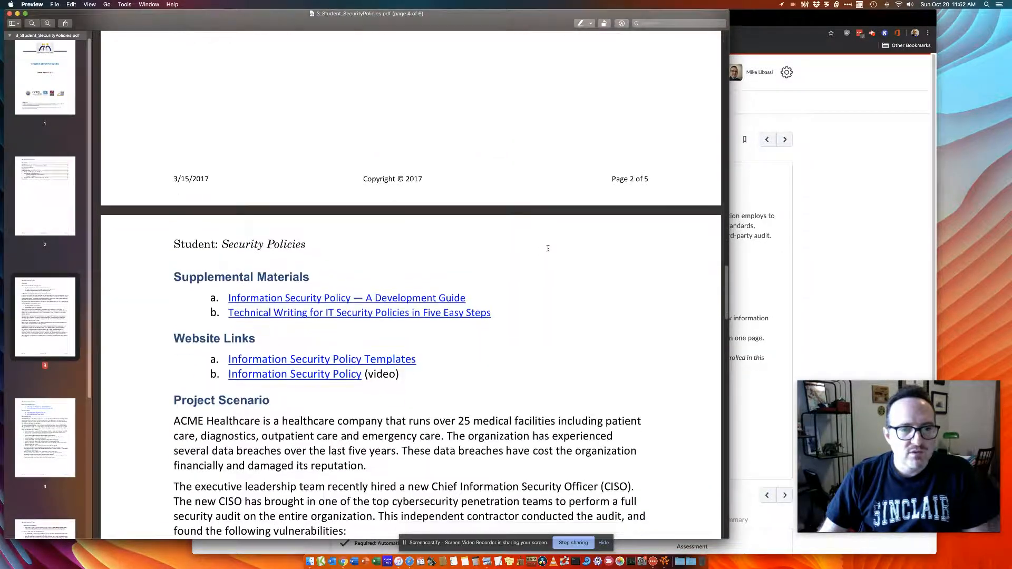
pyautogui.scroll(-3)
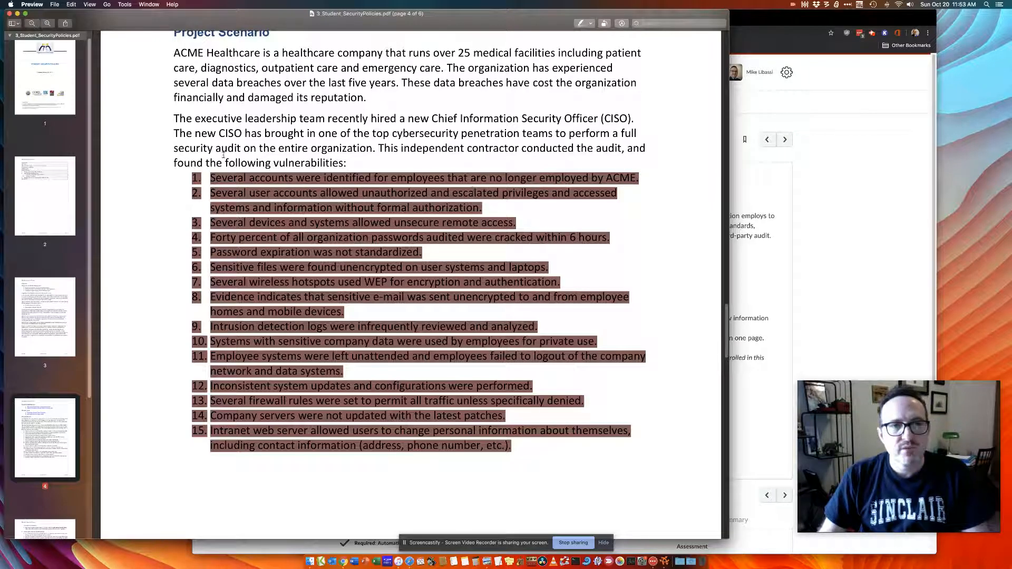
pyautogui.click(387, 491)
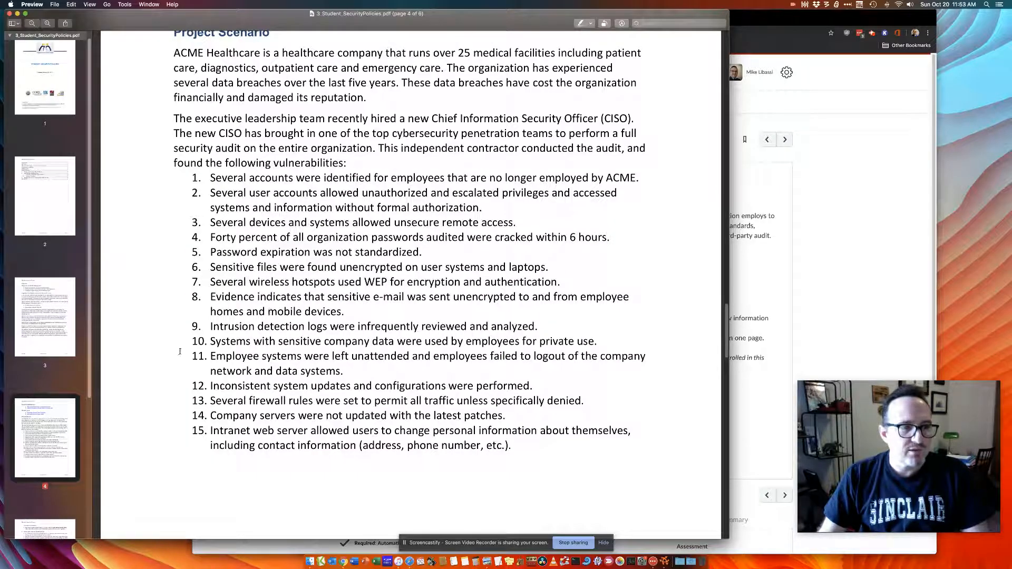
pyautogui.scroll(-3)
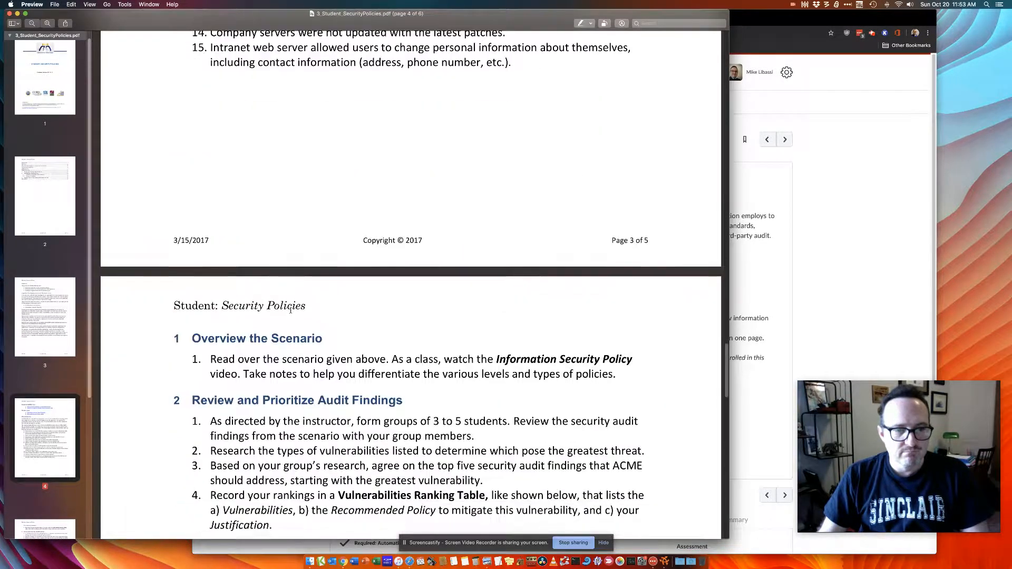
# Scroll page 5 to the empty Vulnerabilities Ranking Table and Develop Policy Documents section
pyautogui.scroll(-3)
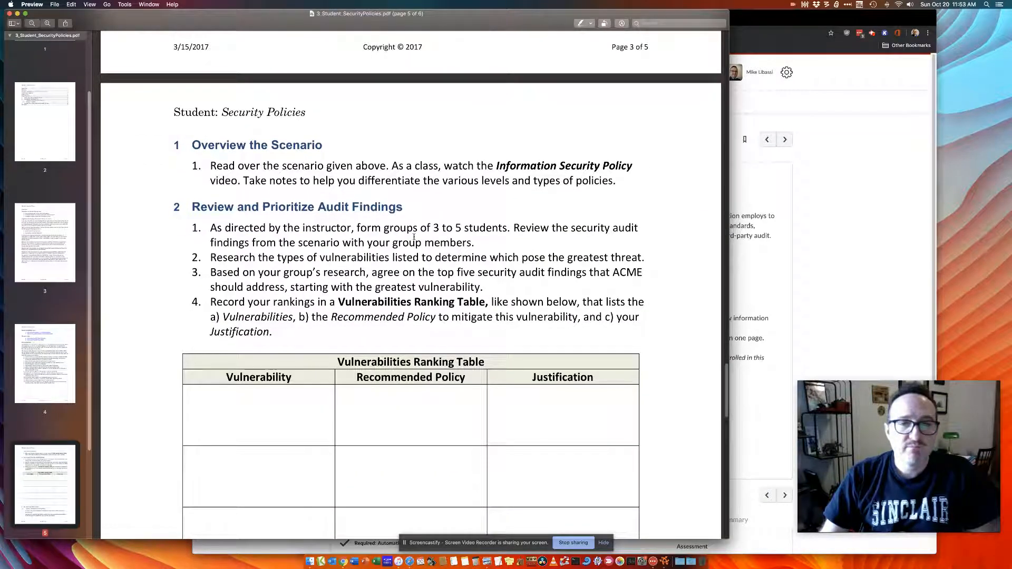
pyautogui.scroll(3)
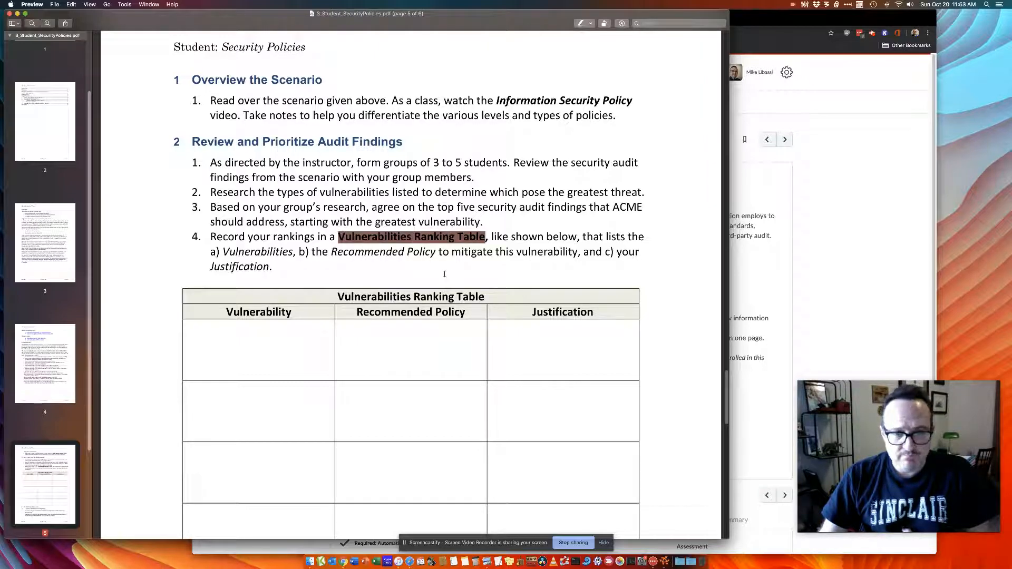
pyautogui.click(443, 274)
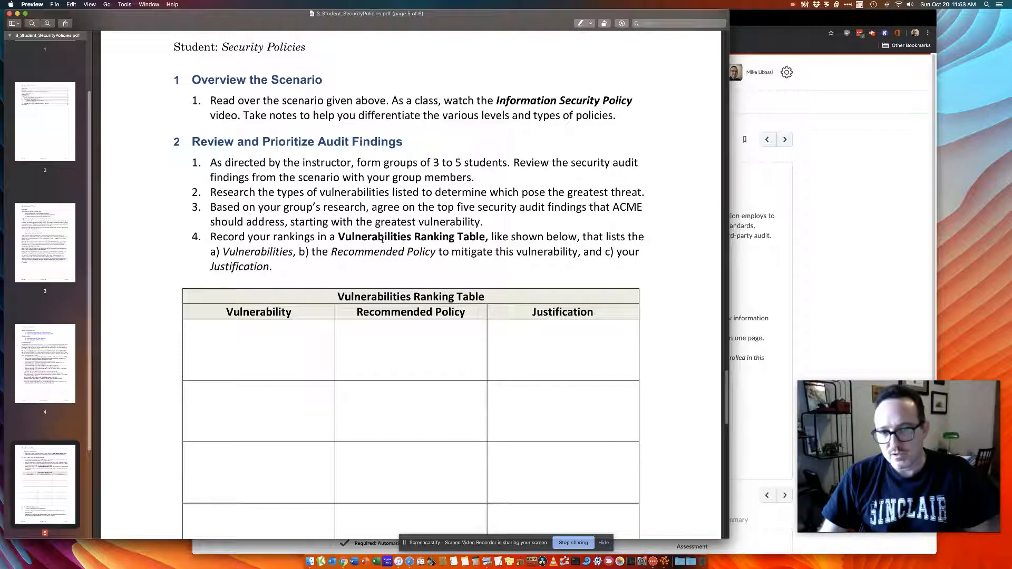
pyautogui.scroll(-3)
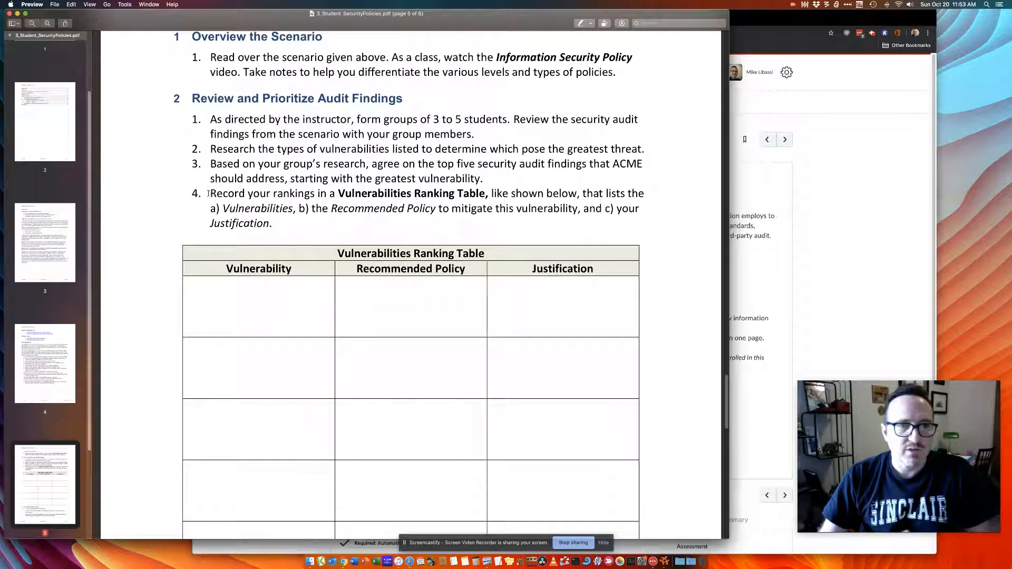
pyautogui.scroll(-3)
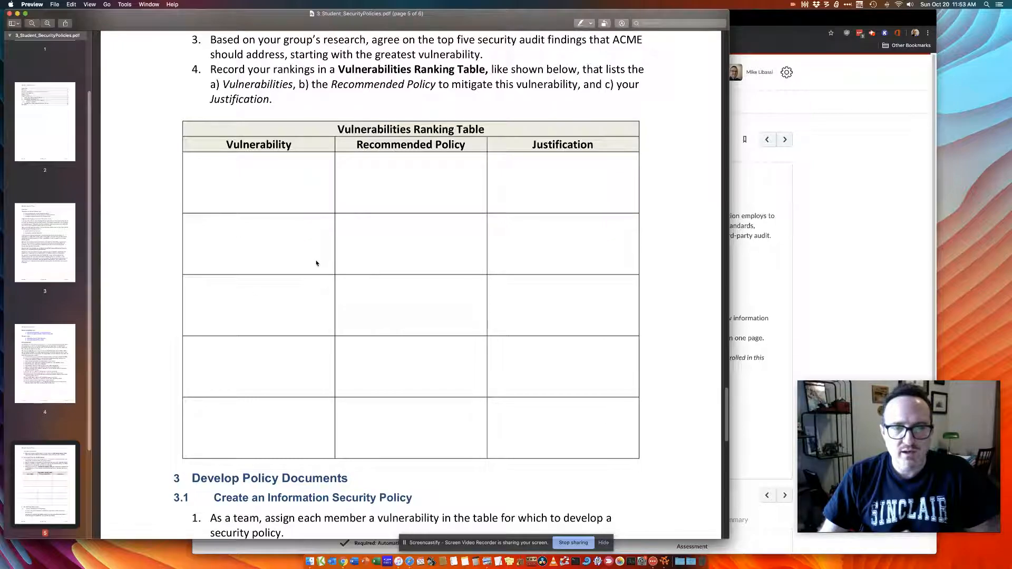
pyautogui.moveTo(500, 404)
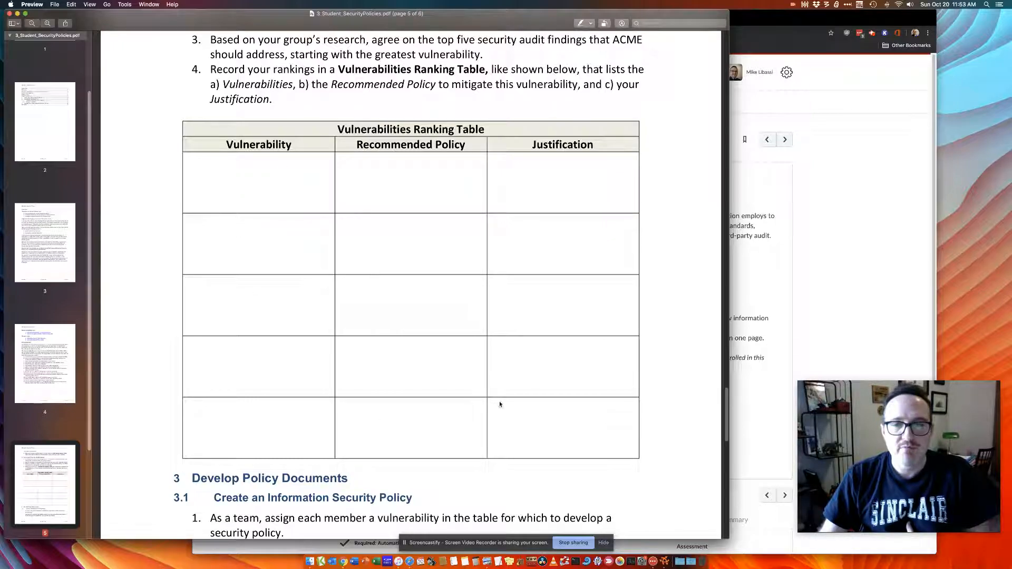
pyautogui.scroll(3)
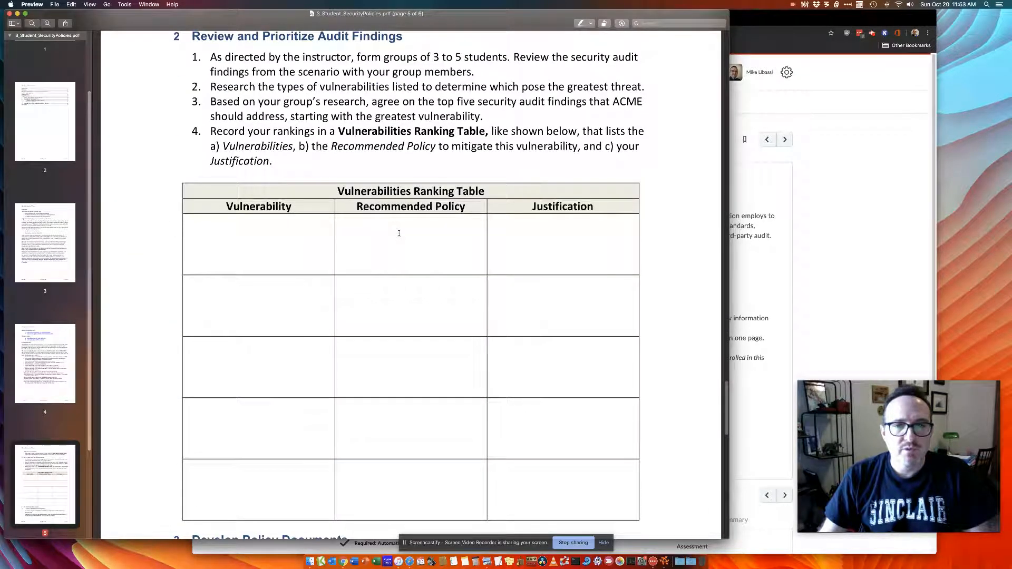
pyautogui.moveTo(411, 355)
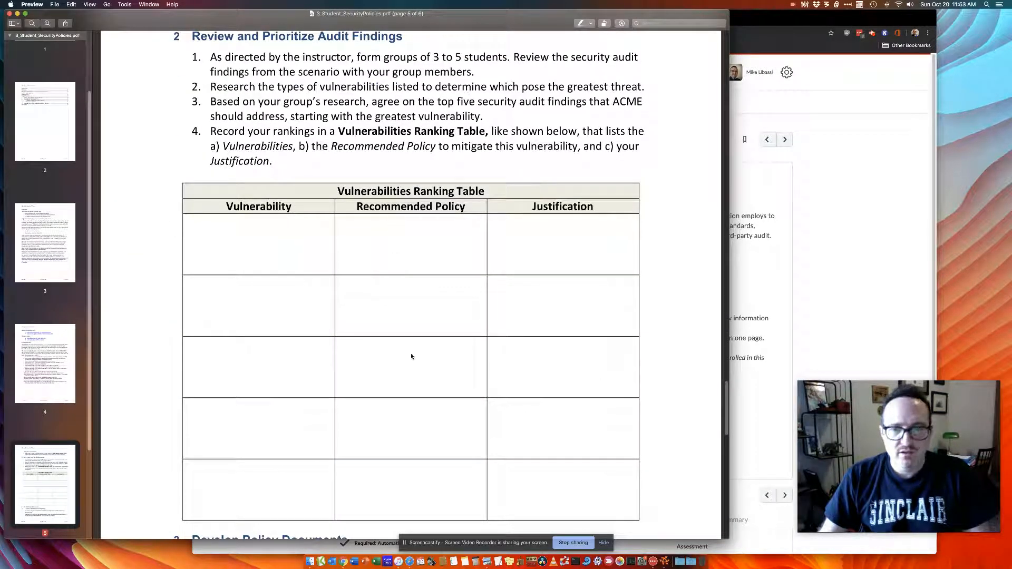
pyautogui.moveTo(405, 236)
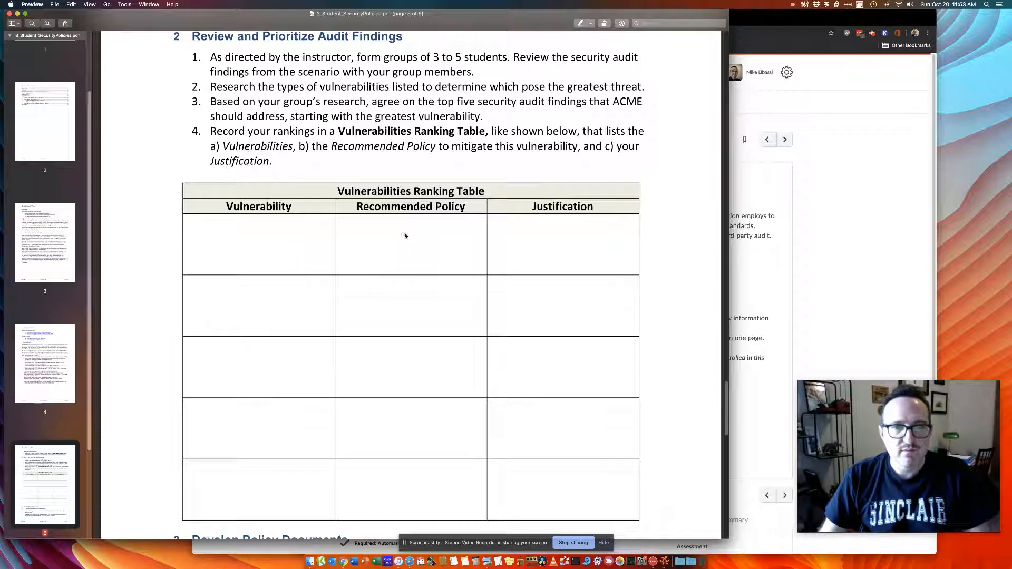
pyautogui.moveTo(606, 266)
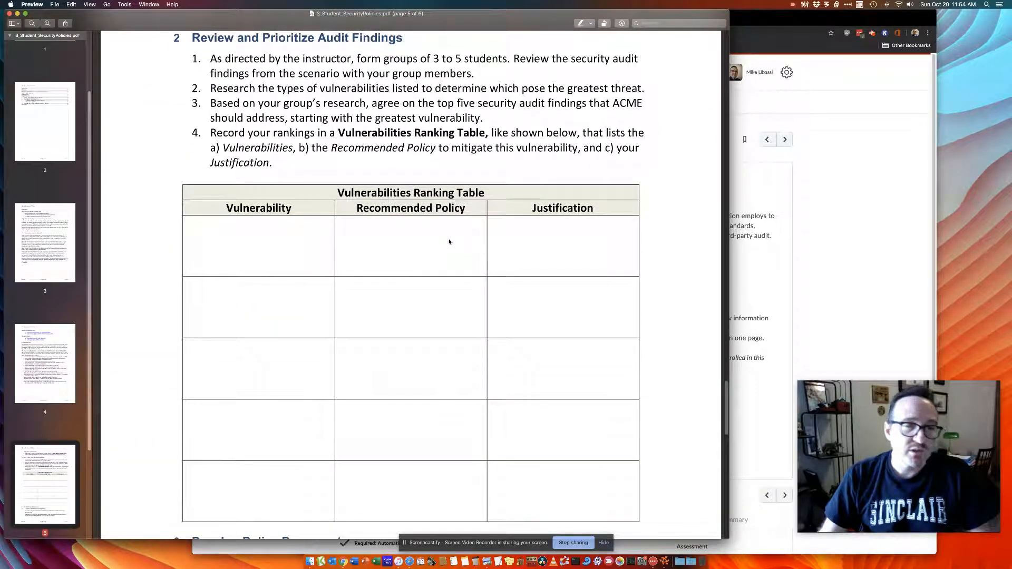
pyautogui.moveTo(411, 247)
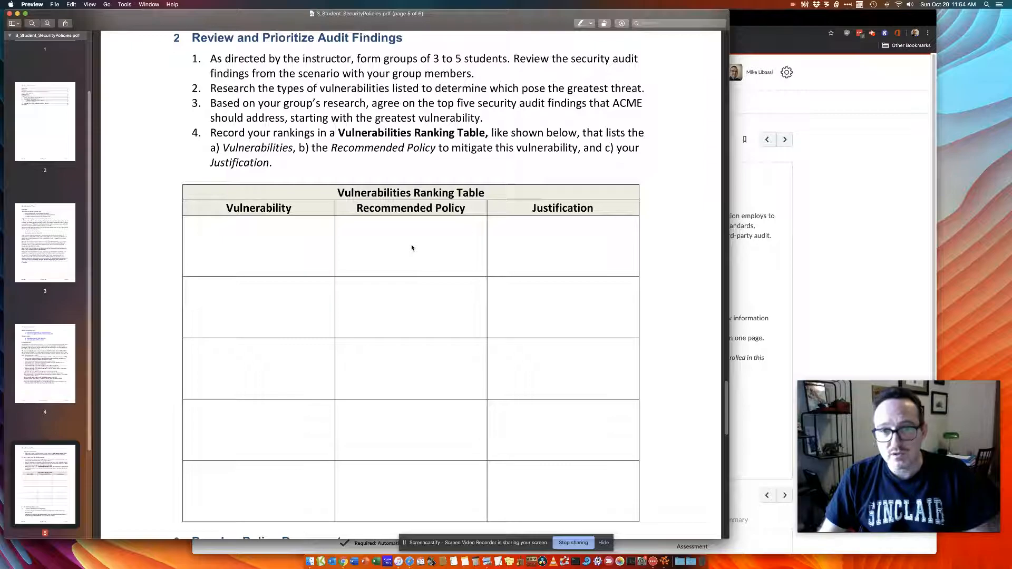
pyautogui.moveTo(532, 233)
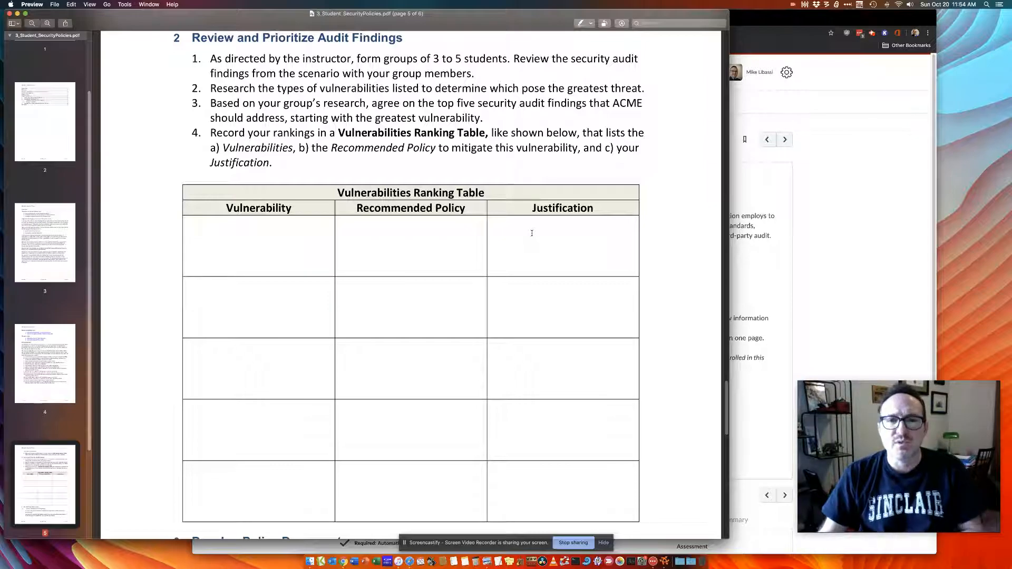
pyautogui.moveTo(540, 270)
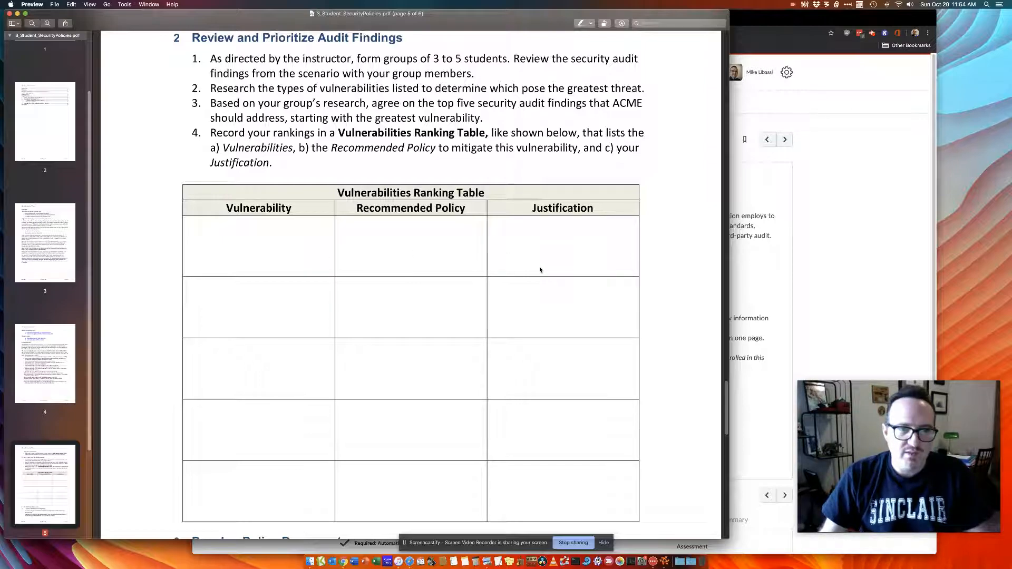
pyautogui.scroll(-3)
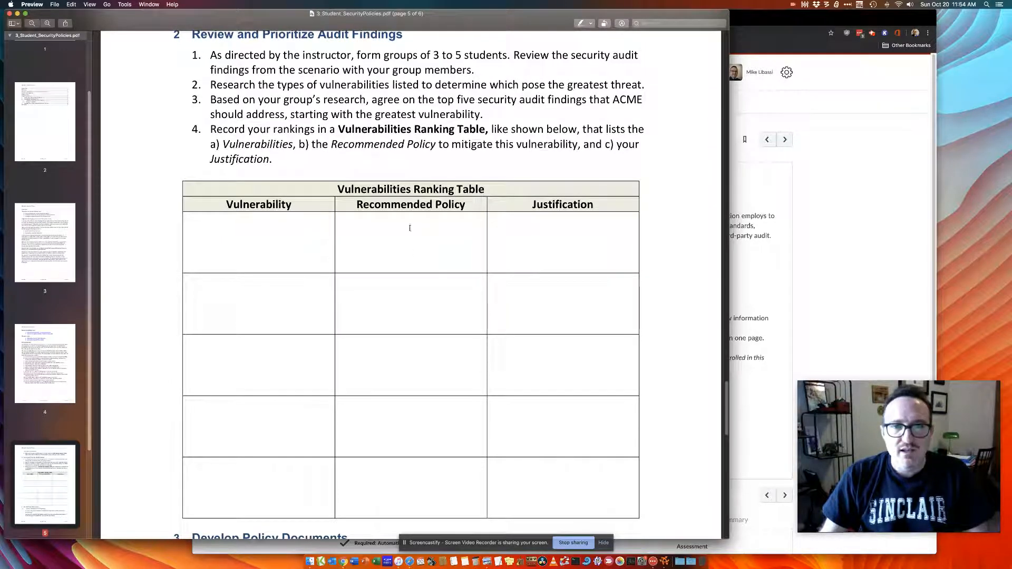
pyautogui.scroll(-3)
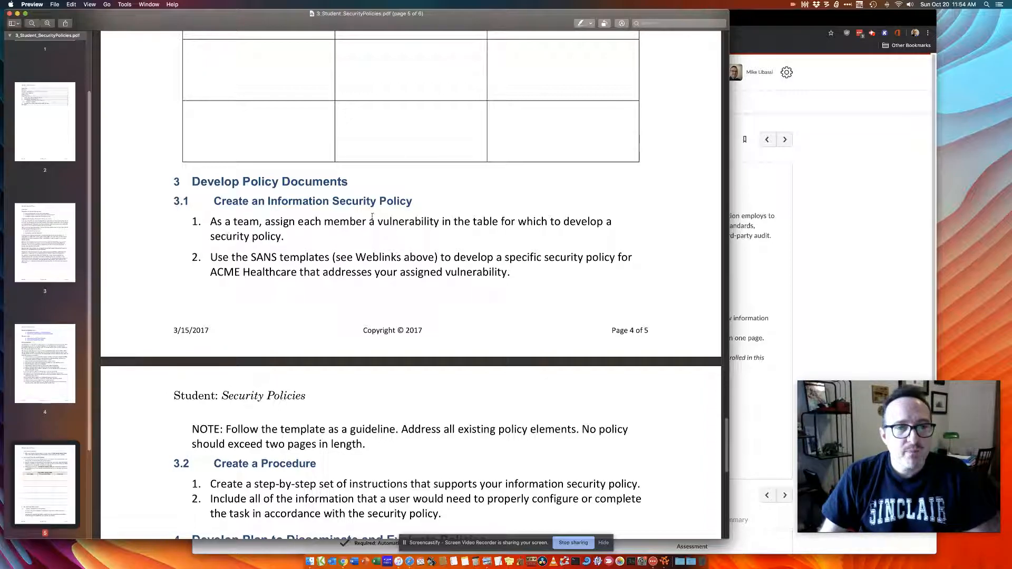
# Scroll back up past the ranking table to the audit's vulnerability list
pyautogui.scroll(3)
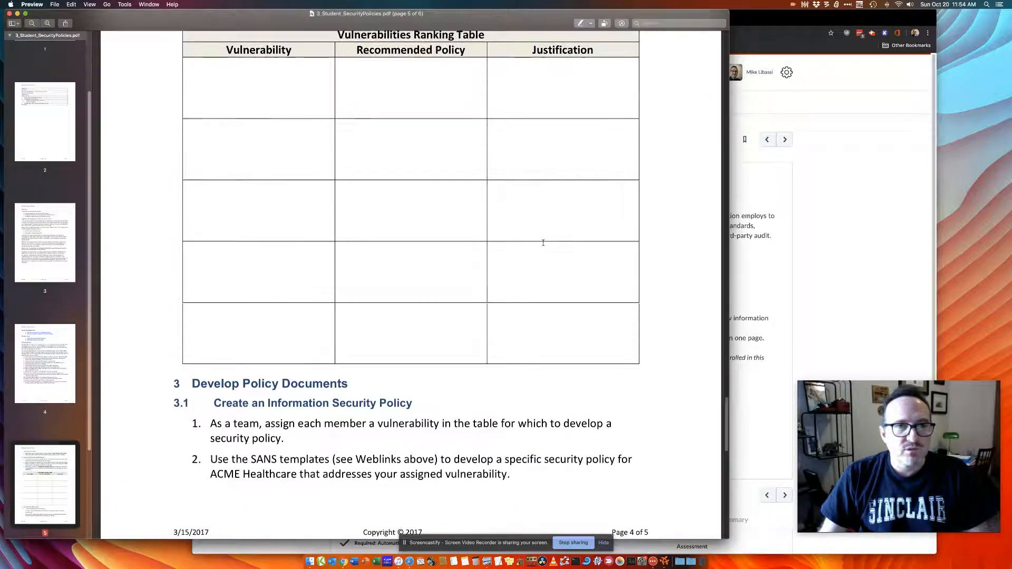
pyautogui.scroll(3)
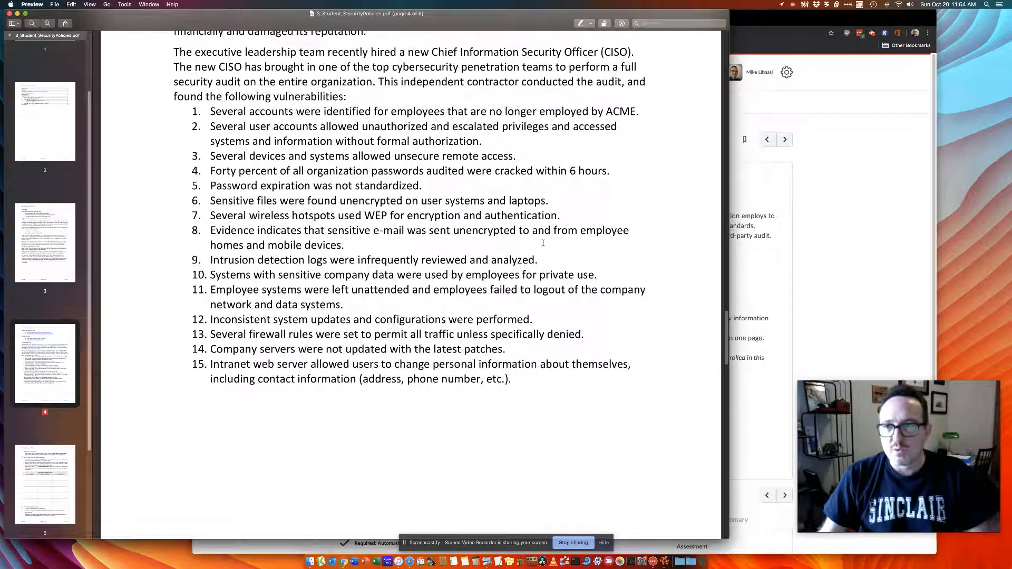
pyautogui.scroll(3)
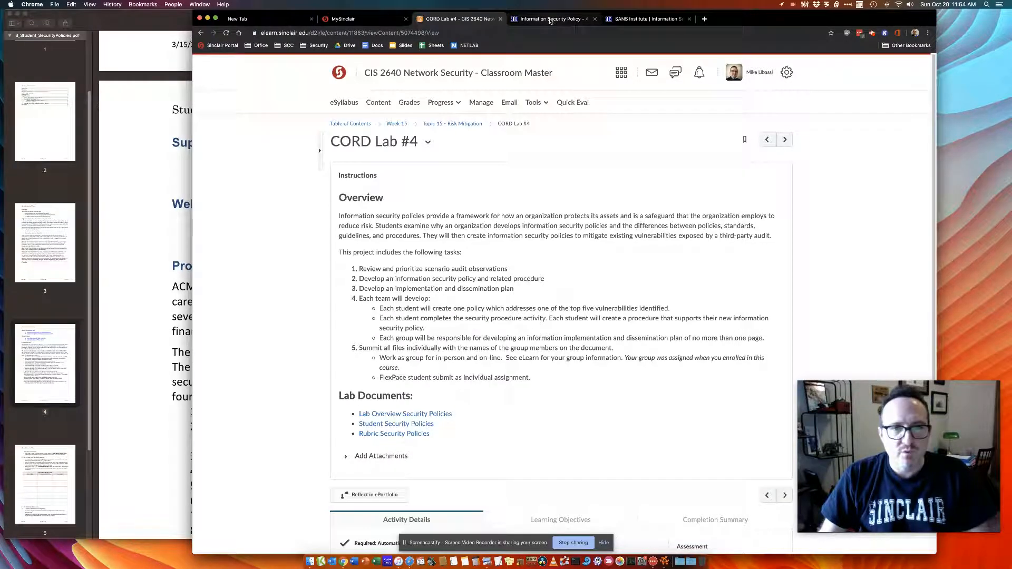
# Switch to the 'Information Security Policy' development guide tab in Chrome
pyautogui.click(552, 18)
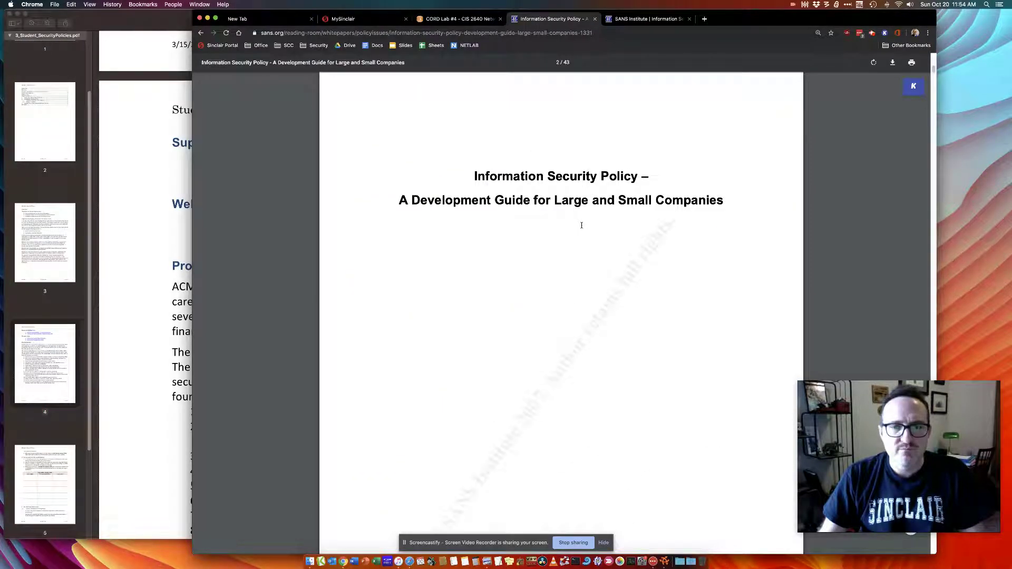
# Scroll the SANS guide's table of contents pages down to the appendix outlines
pyautogui.scroll(-3)
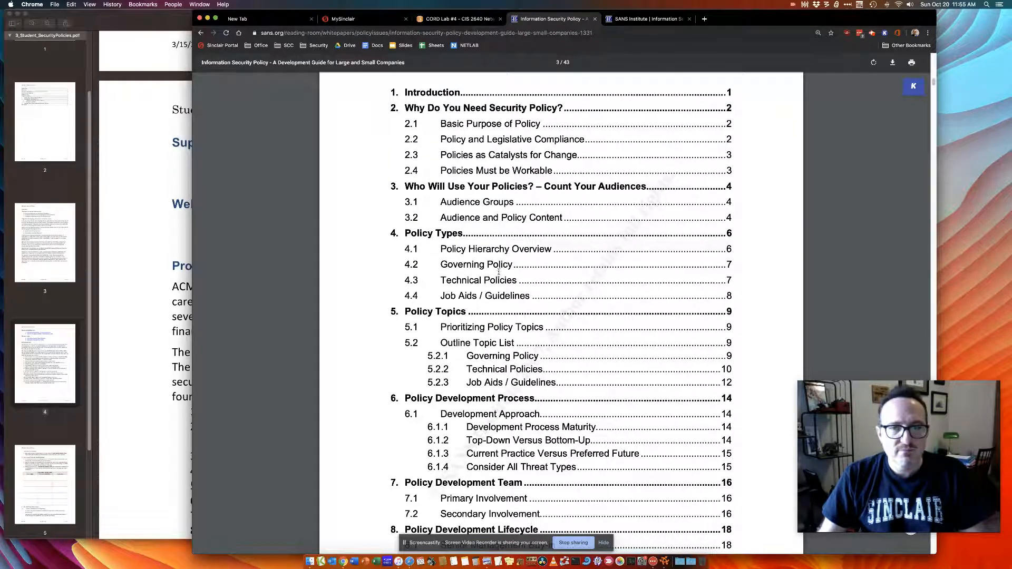
pyautogui.scroll(-3)
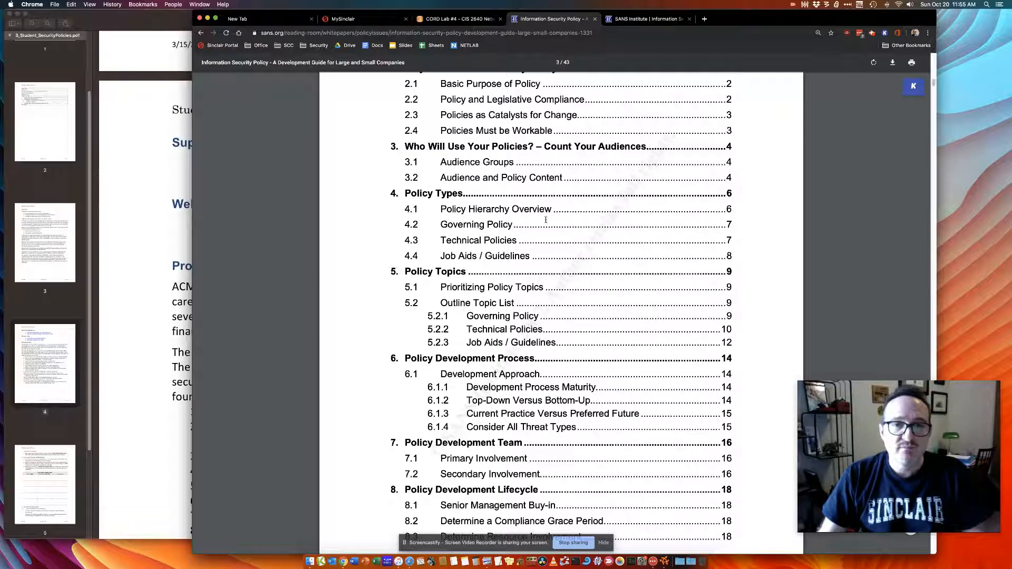
pyautogui.scroll(-3)
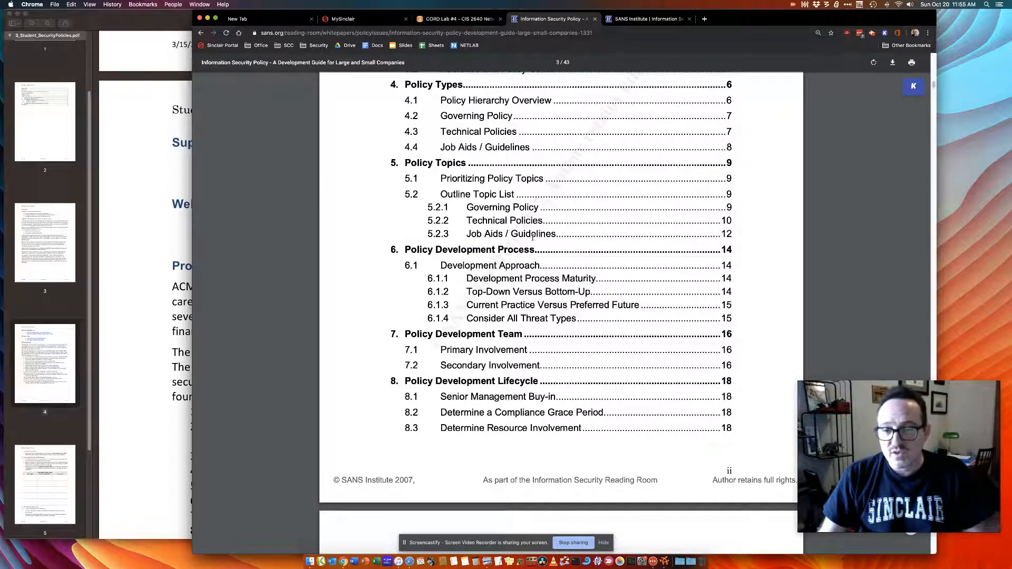
pyautogui.moveTo(747, 28)
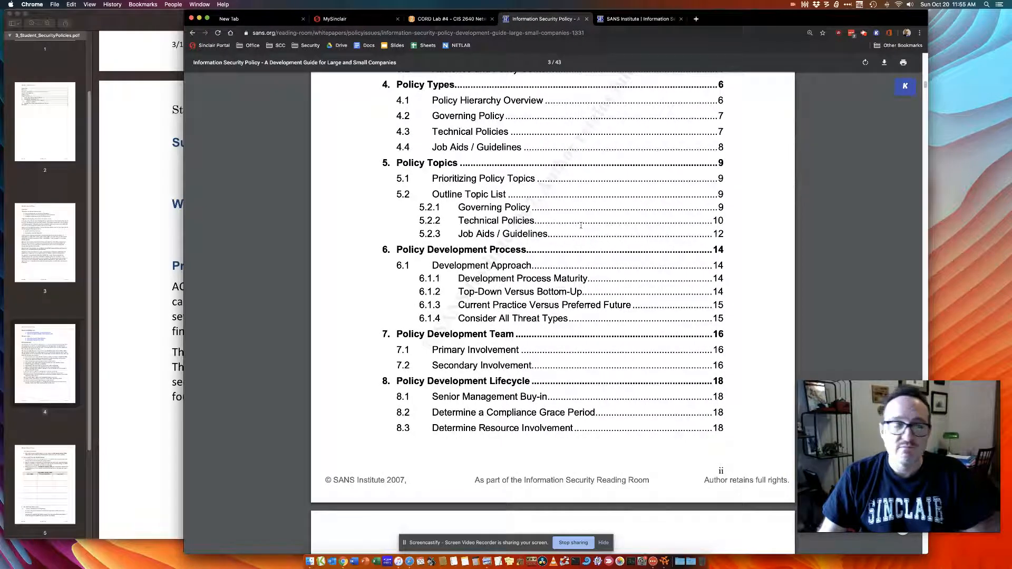
pyautogui.scroll(3)
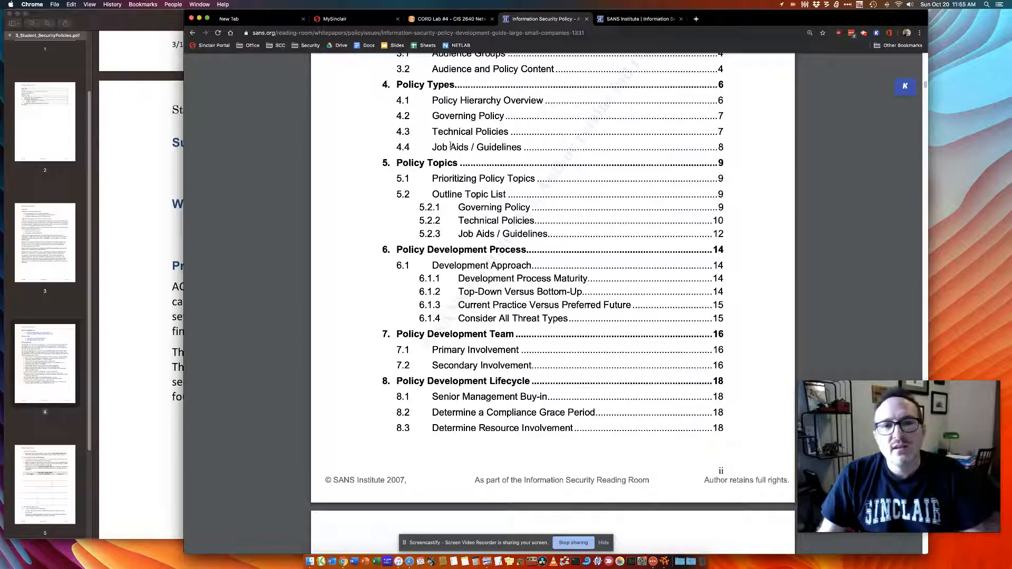
pyautogui.scroll(-3)
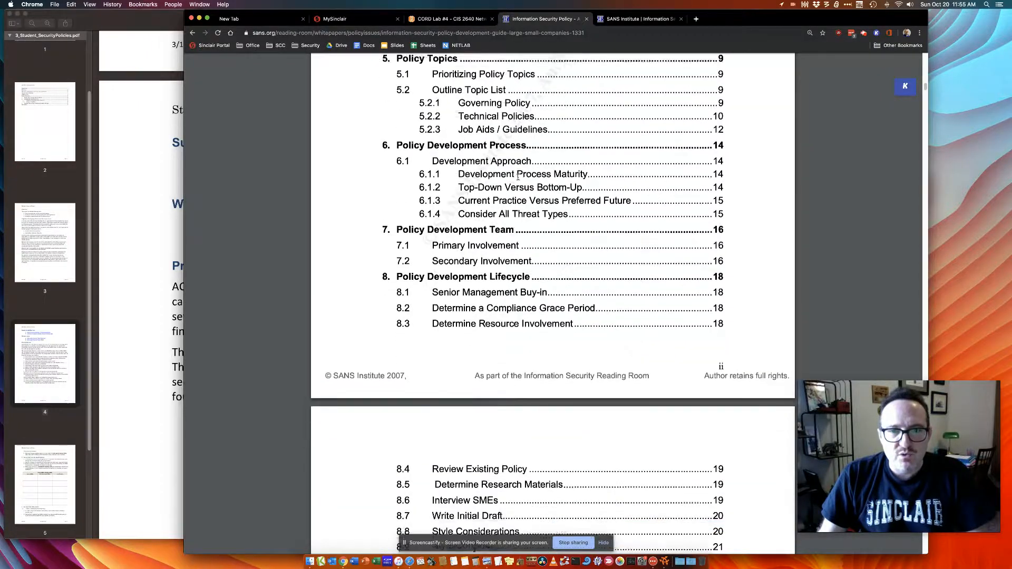
pyautogui.scroll(-3)
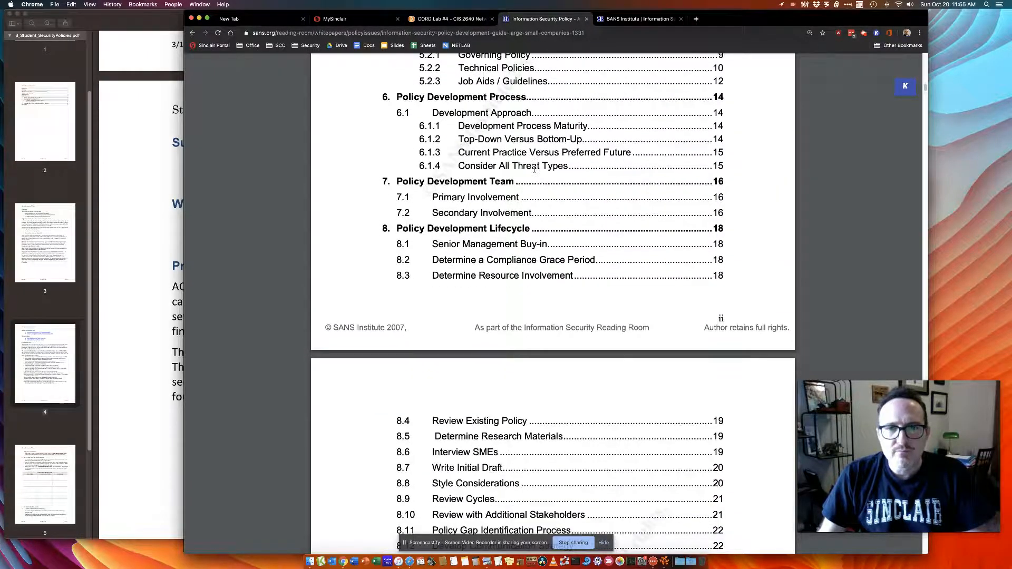
pyautogui.scroll(-3)
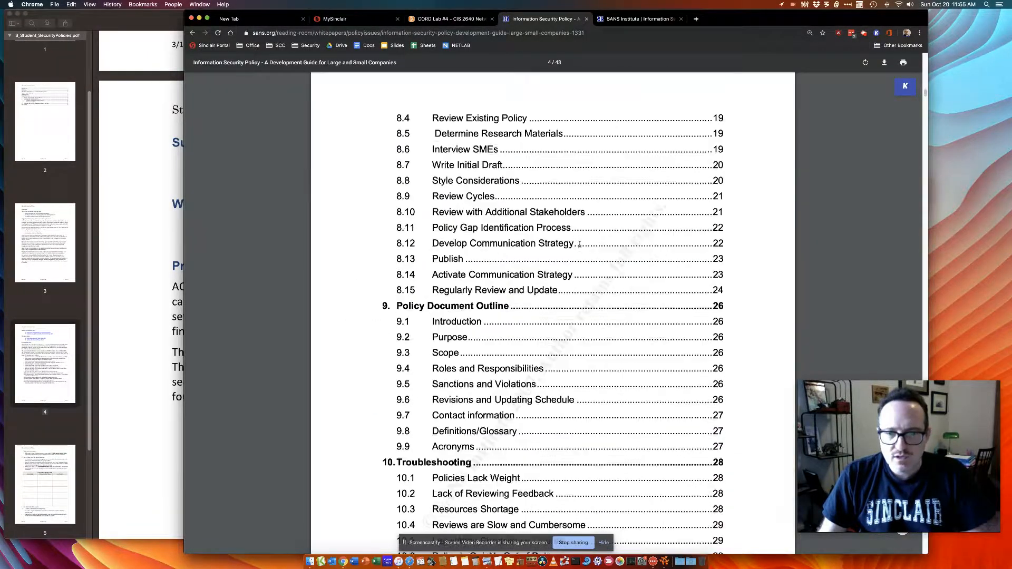
pyautogui.scroll(-3)
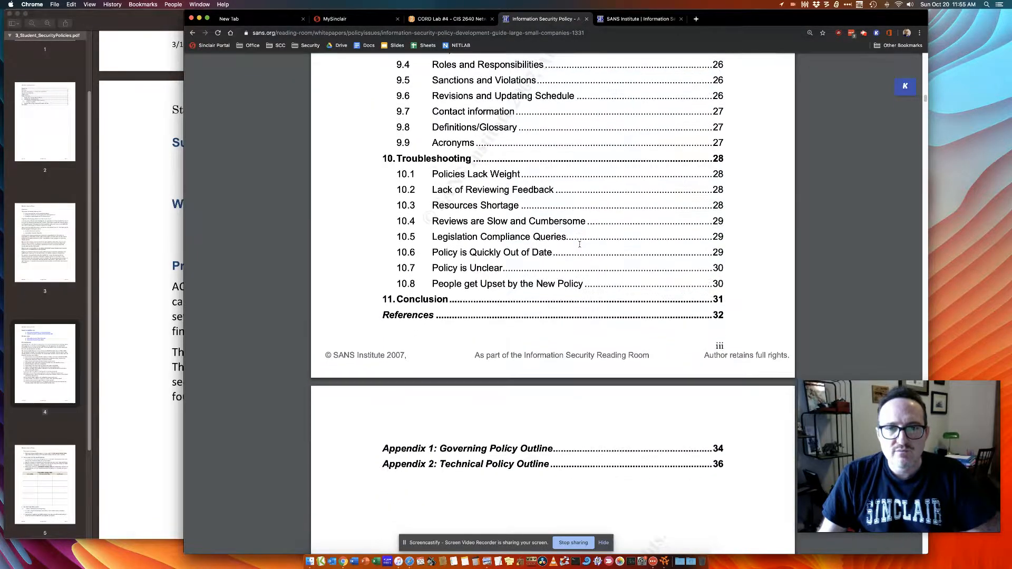
pyautogui.scroll(3)
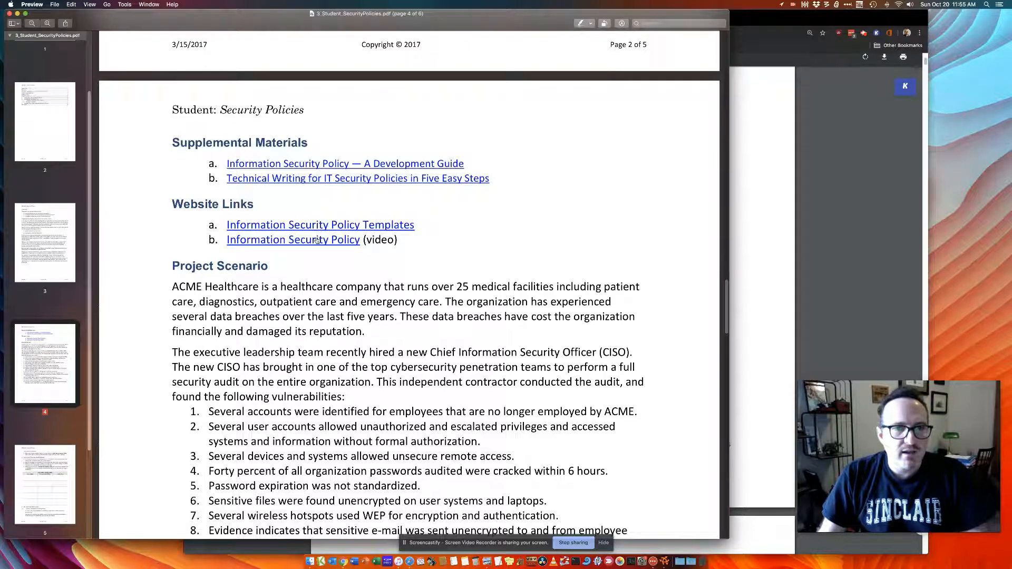
pyautogui.moveTo(292, 240)
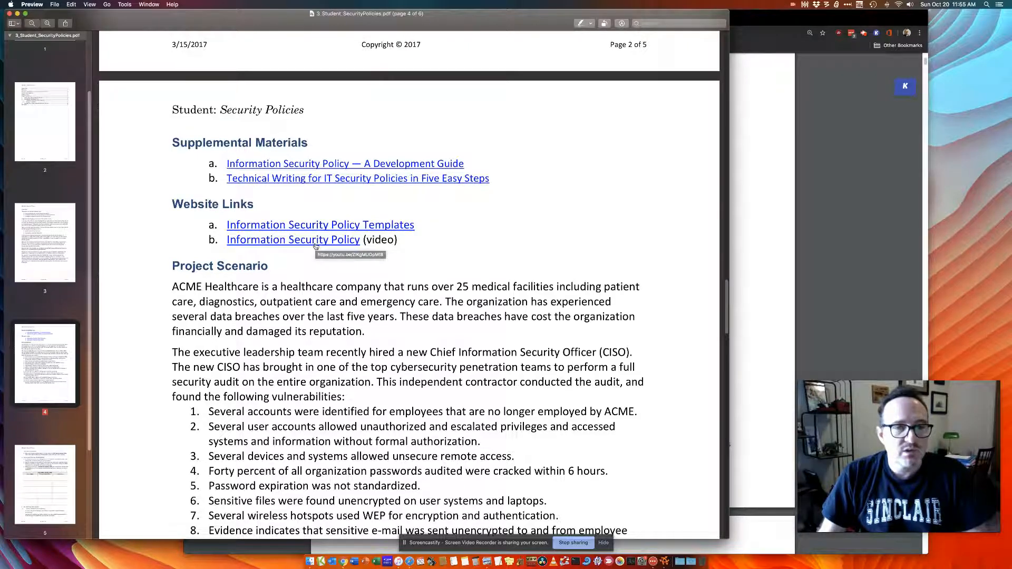
pyautogui.moveTo(258, 230)
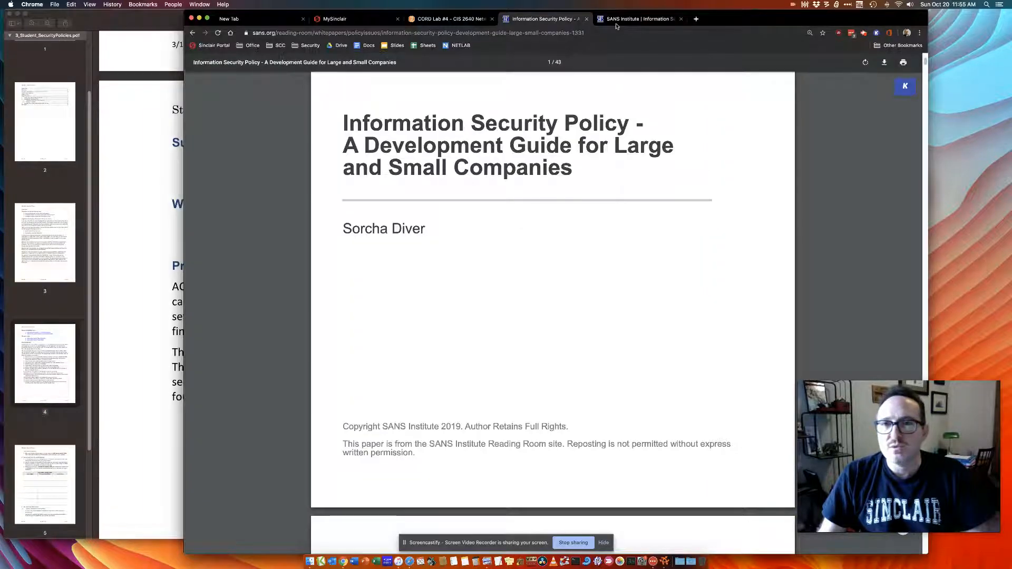
# Open the Password Construction Guidelines PDF from the SANS General policy templates
pyautogui.click(639, 18)
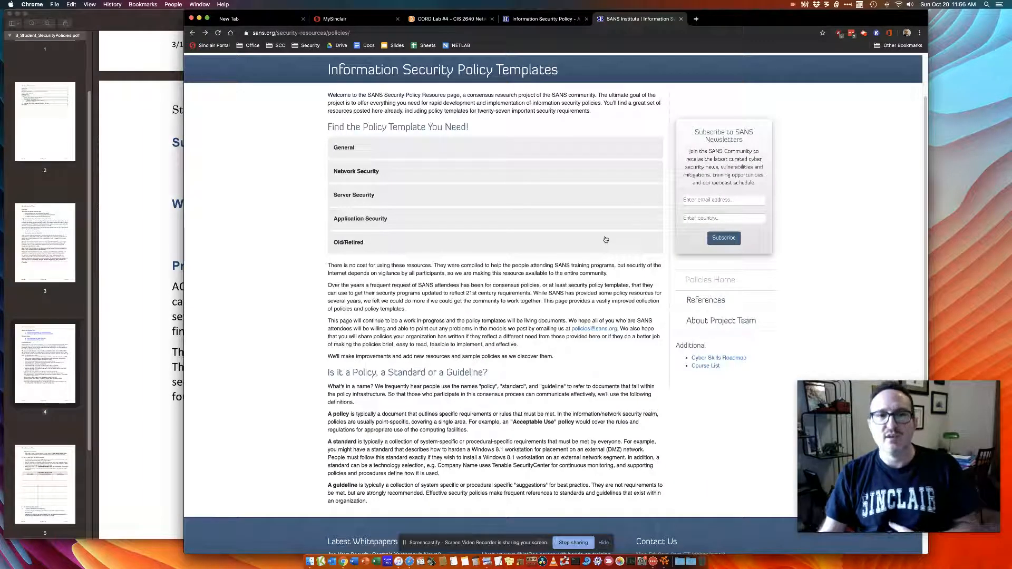
pyautogui.scroll(3)
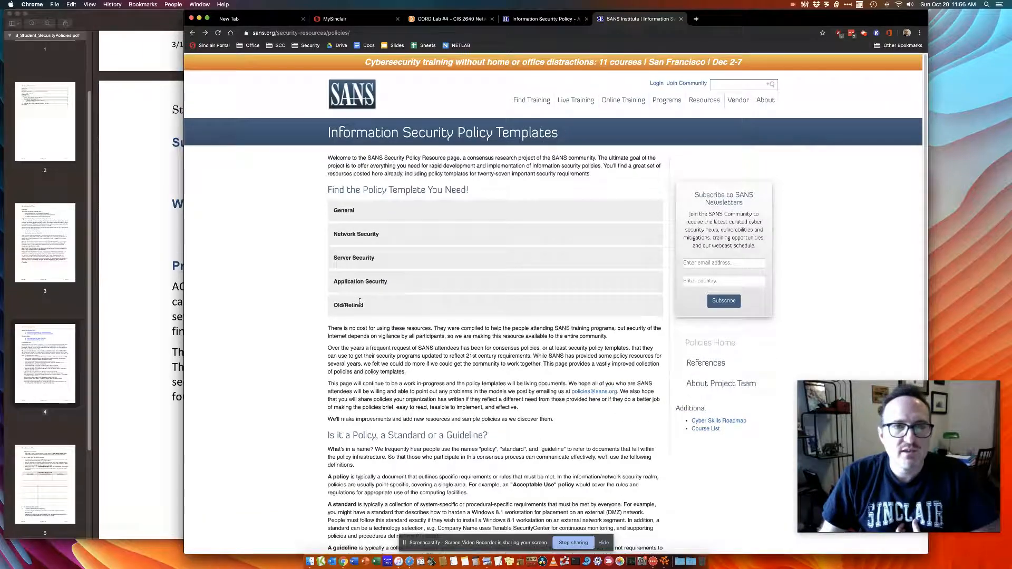
pyautogui.scroll(-3)
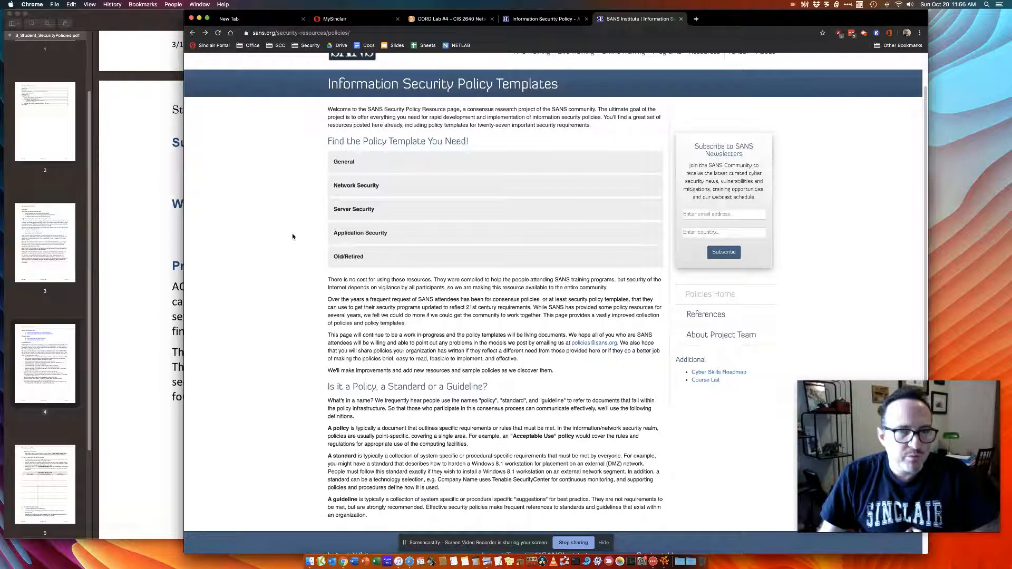
pyautogui.click(344, 162)
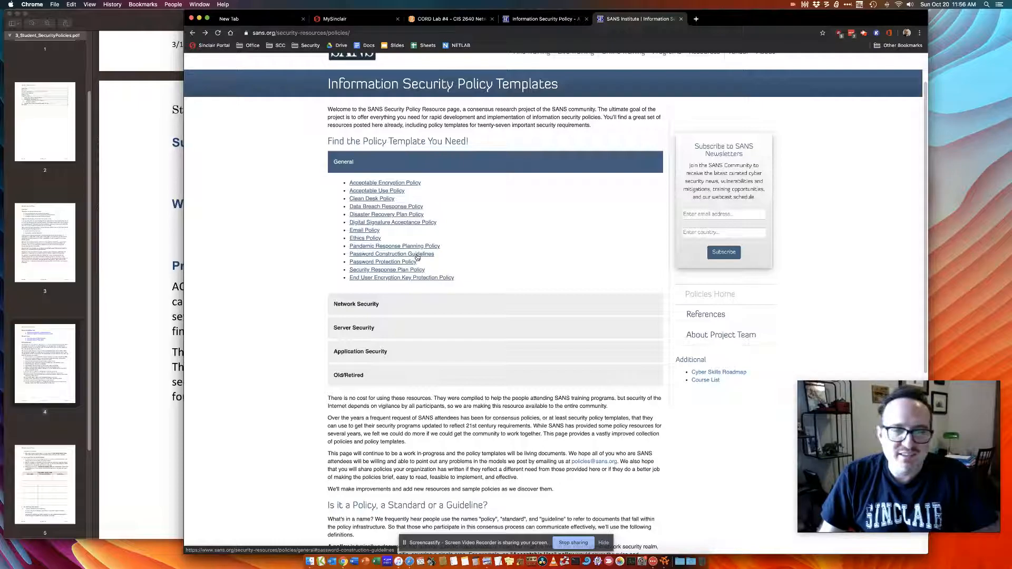
pyautogui.click(392, 253)
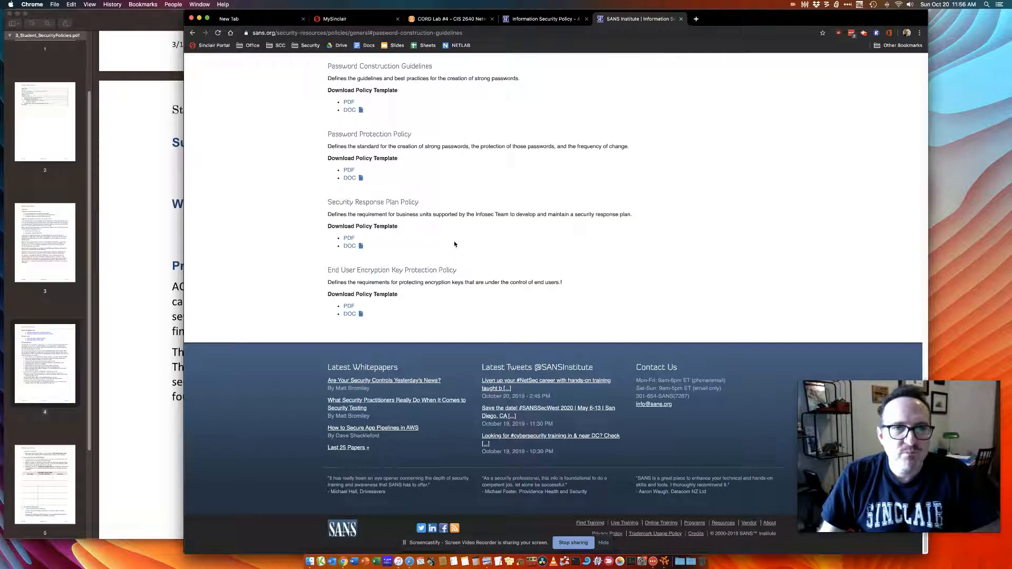
pyautogui.moveTo(356, 141)
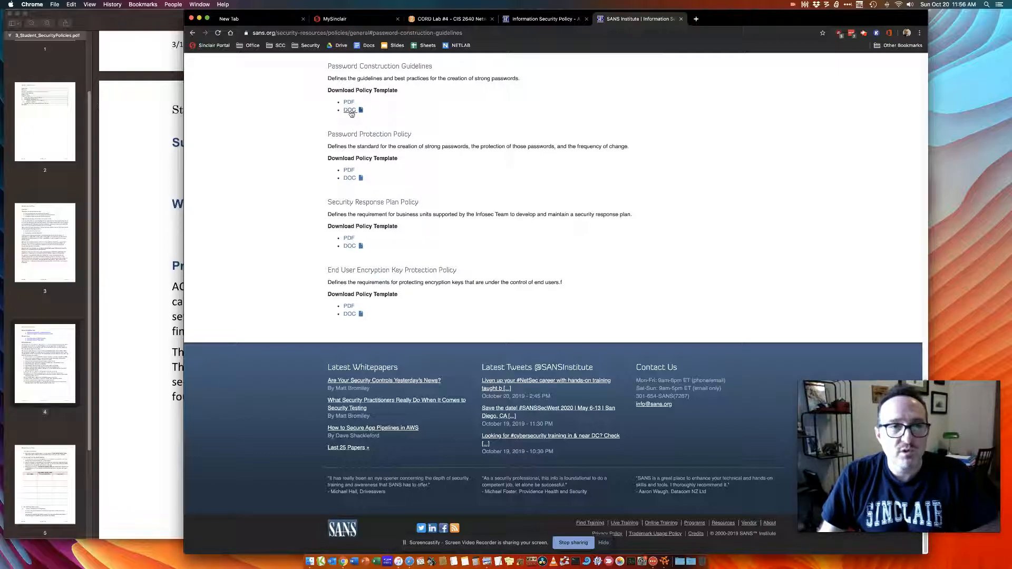
pyautogui.moveTo(349, 109)
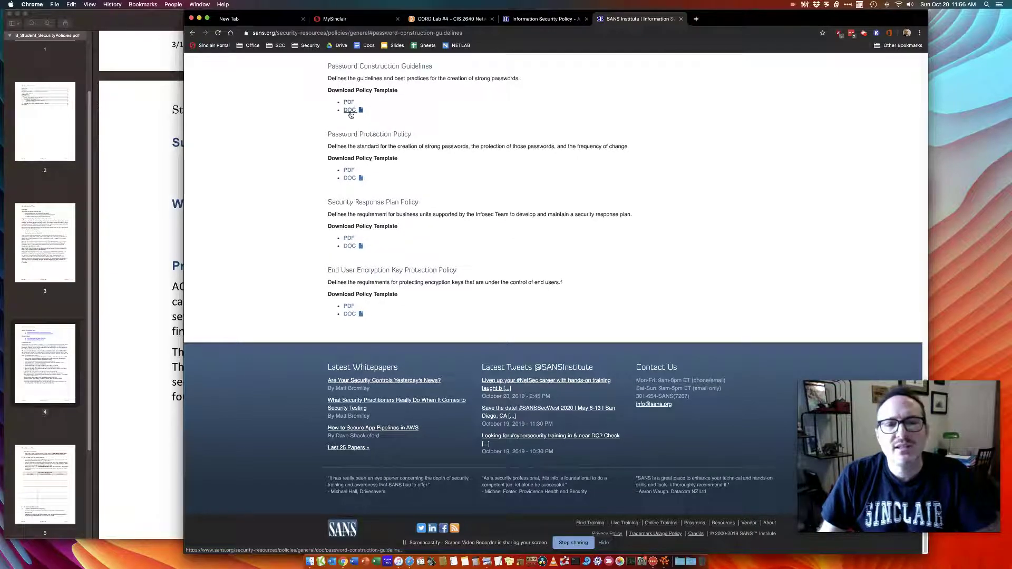
pyautogui.click(349, 102)
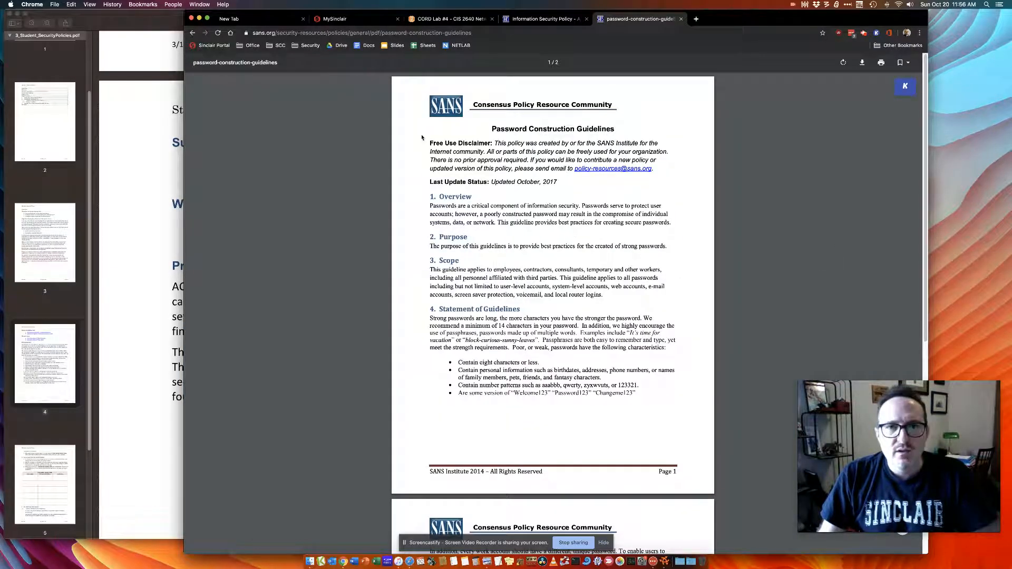
# Read the Password Construction Guidelines PDF through Policy Compliance and Revision History
pyautogui.scroll(-3)
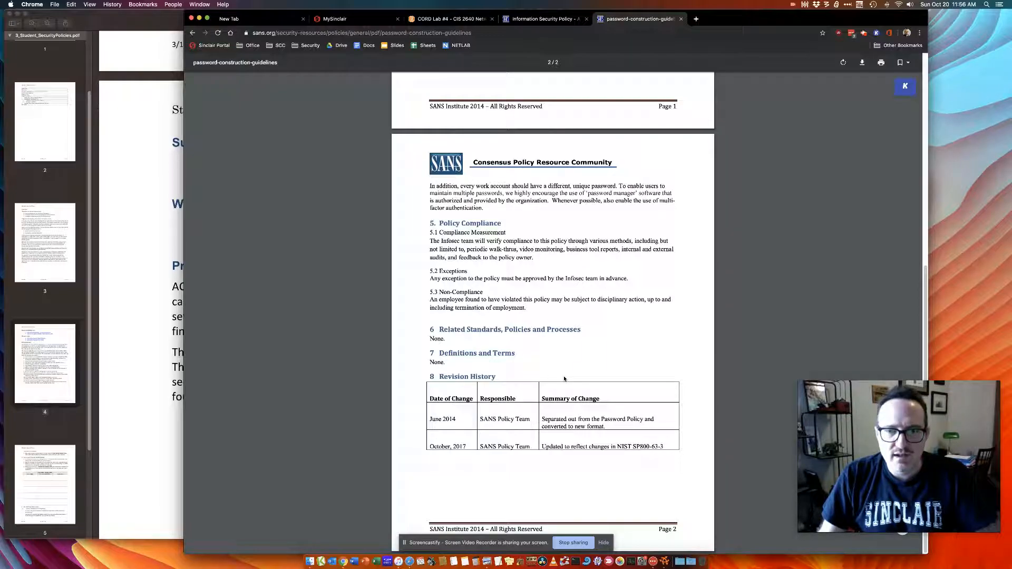
pyautogui.moveTo(489, 350)
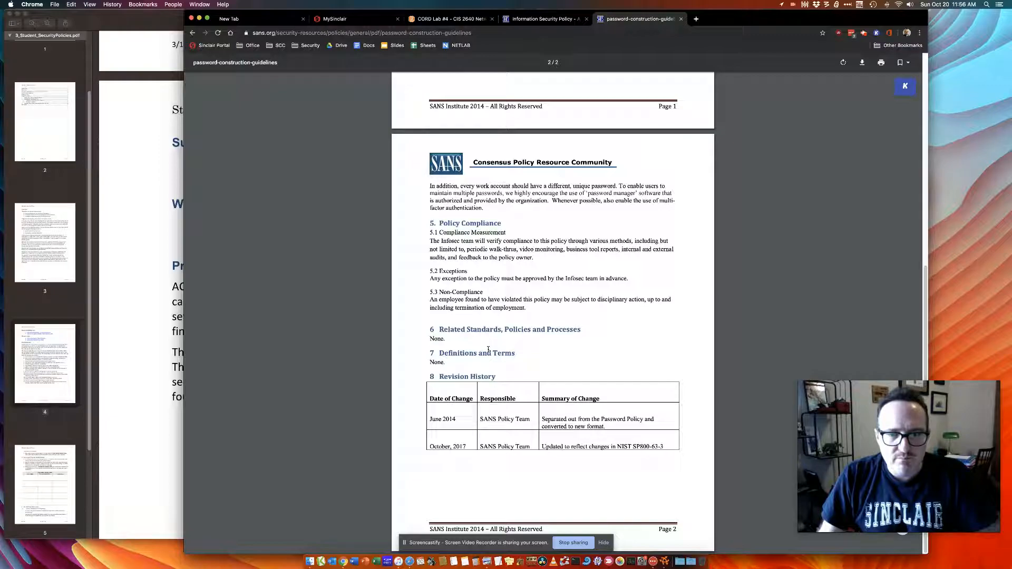
pyautogui.scroll(3)
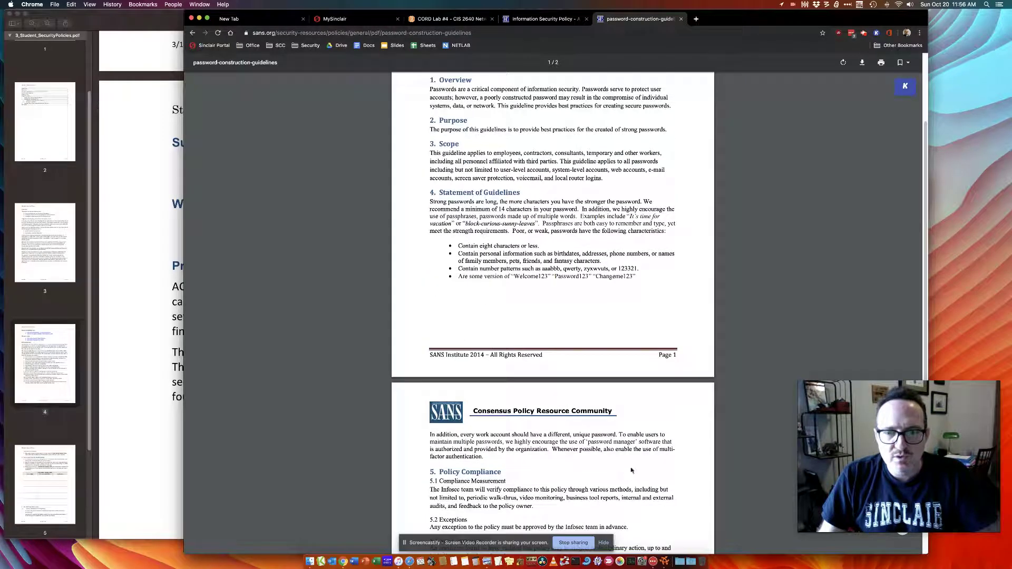
pyautogui.moveTo(751, 337)
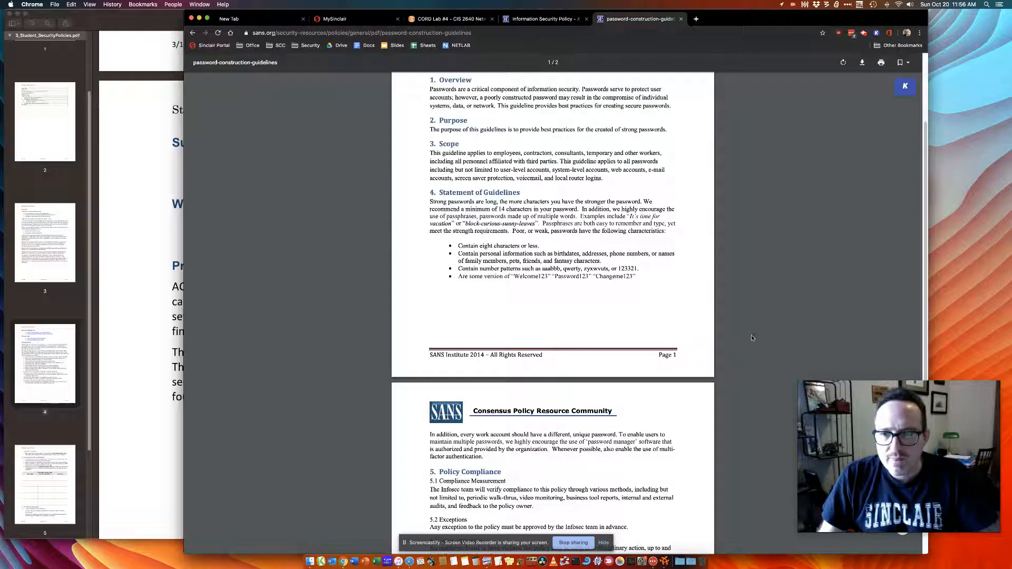
pyautogui.scroll(3)
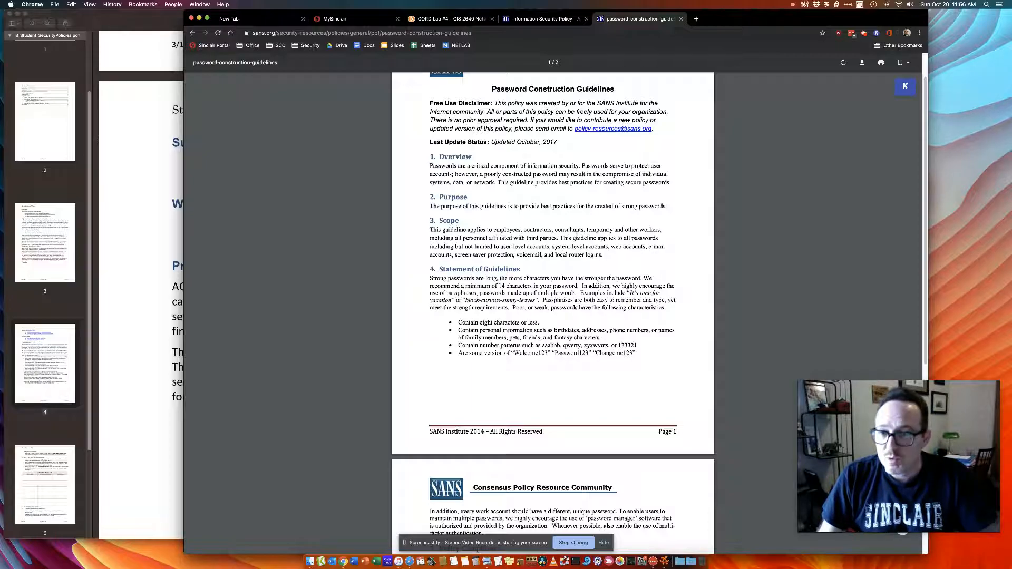
pyautogui.scroll(3)
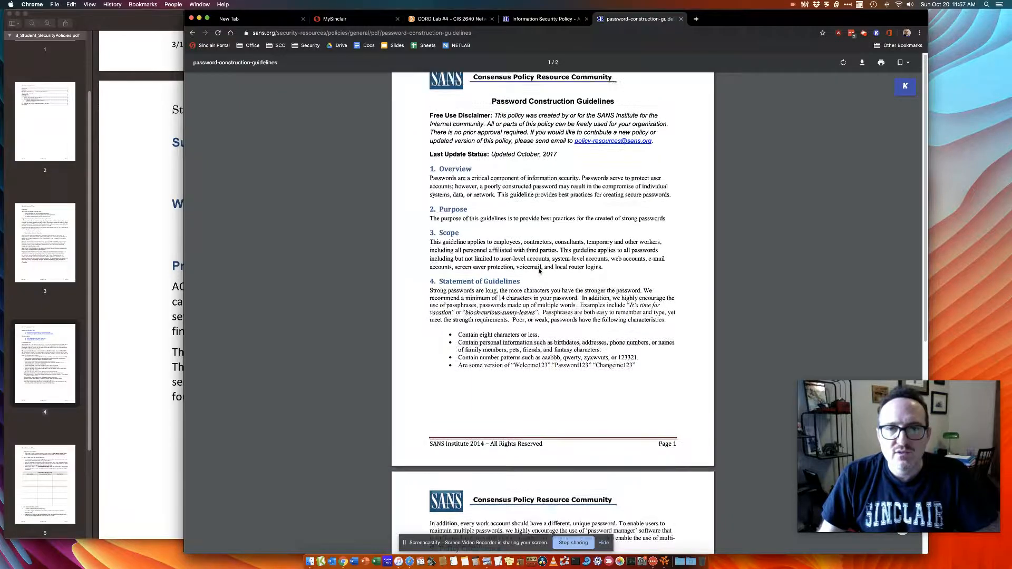
pyautogui.scroll(-3)
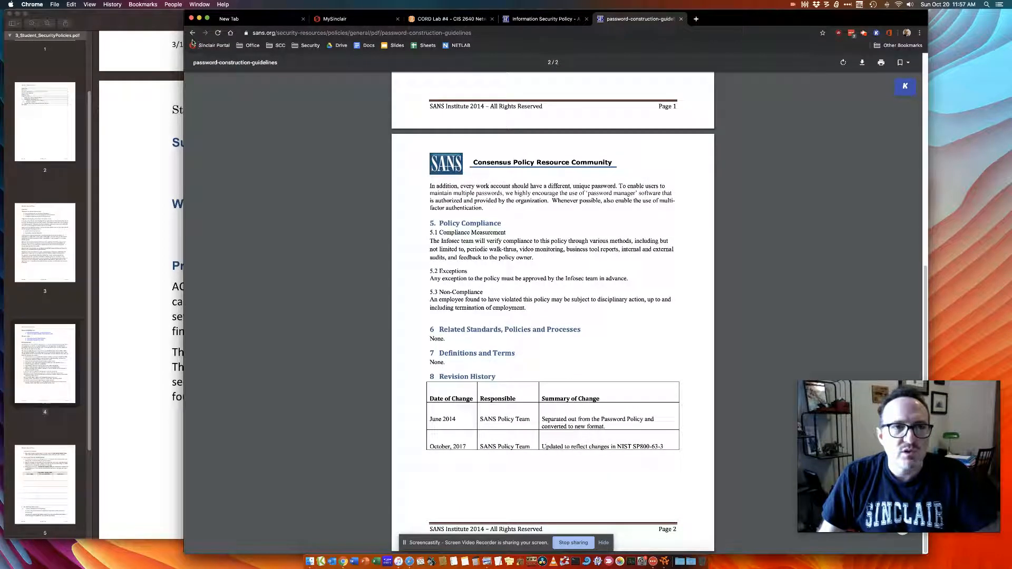
# Go back to the SANS templates and expand Server Security to list Server Security Policy
pyautogui.click(192, 33)
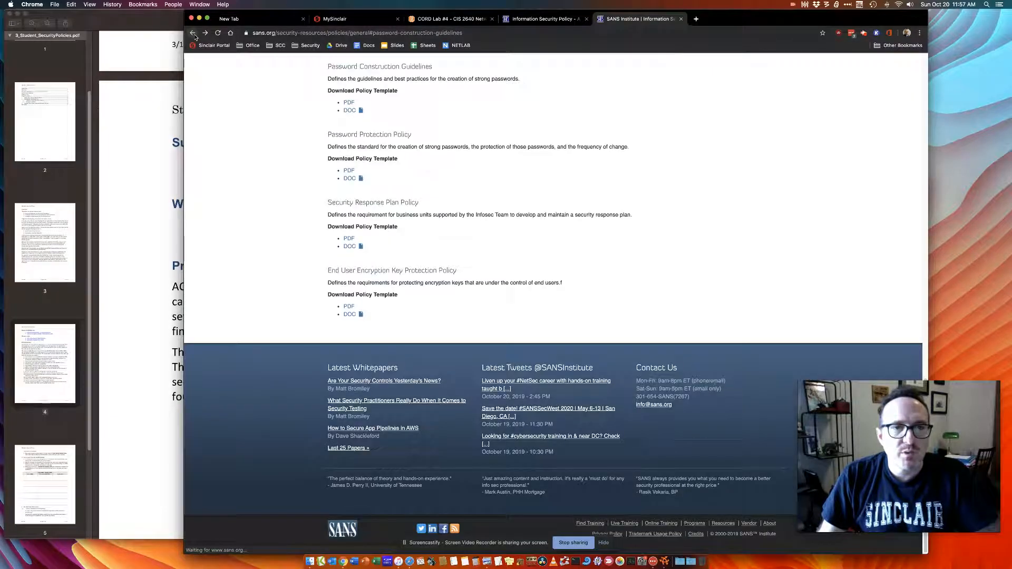
pyautogui.click(192, 33)
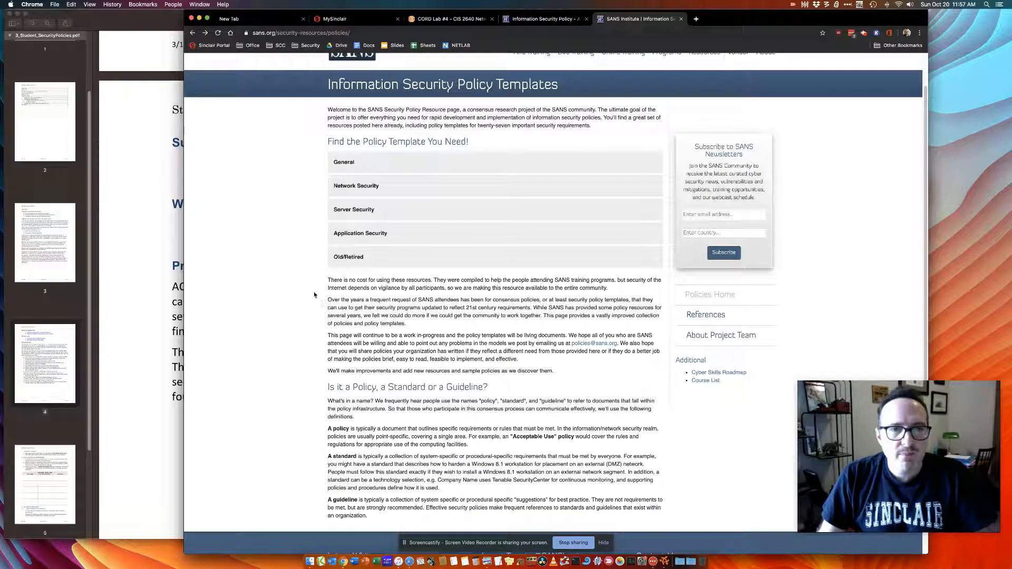
pyautogui.click(353, 209)
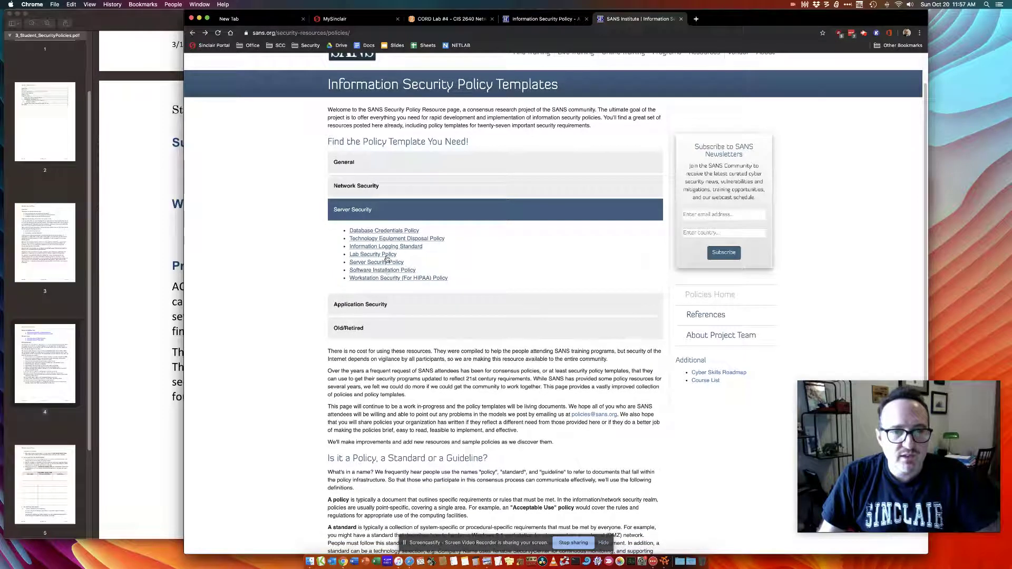
pyautogui.click(376, 262)
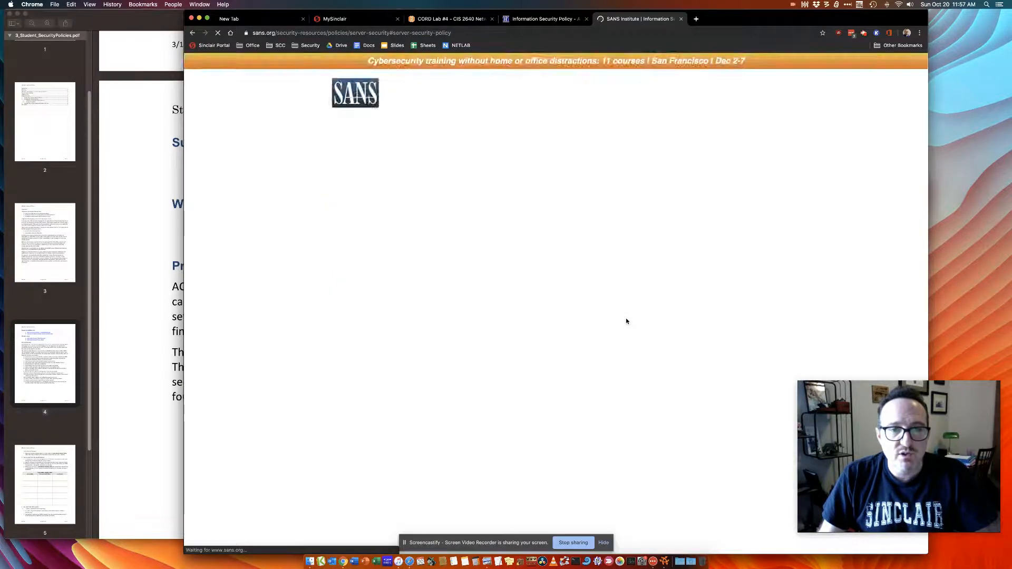
pyautogui.scroll(-3)
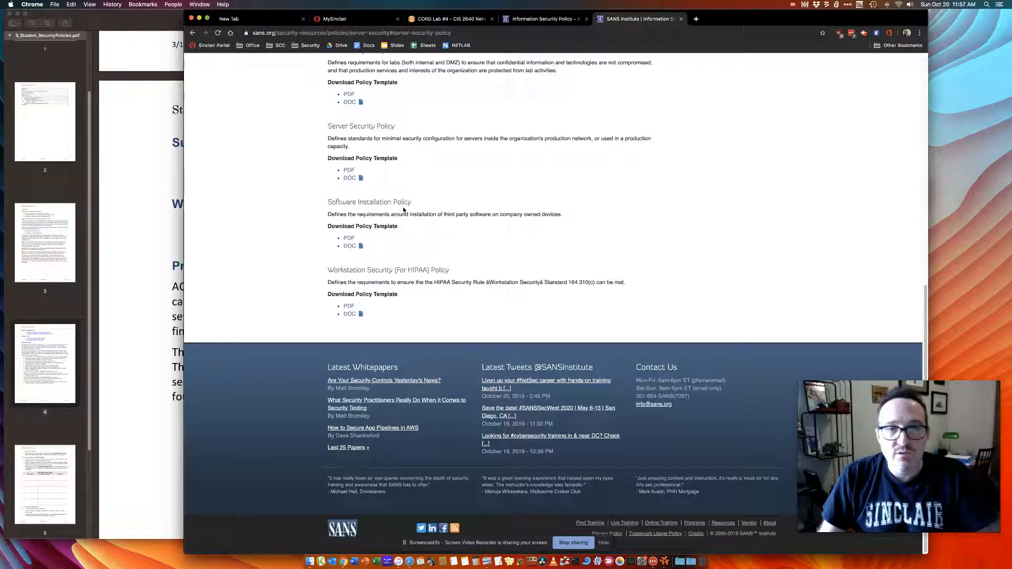
pyautogui.moveTo(349, 246)
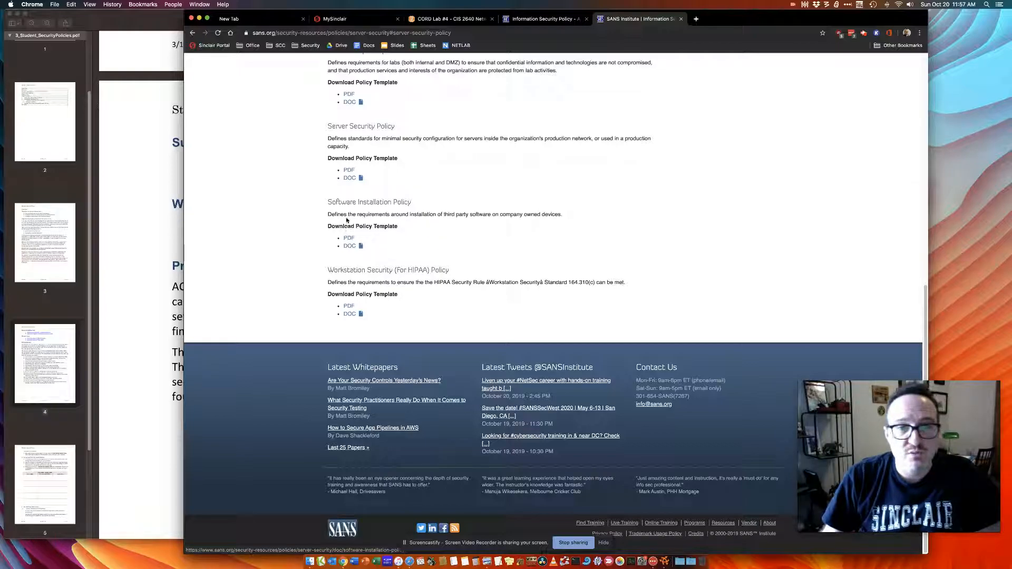
pyautogui.moveTo(373, 238)
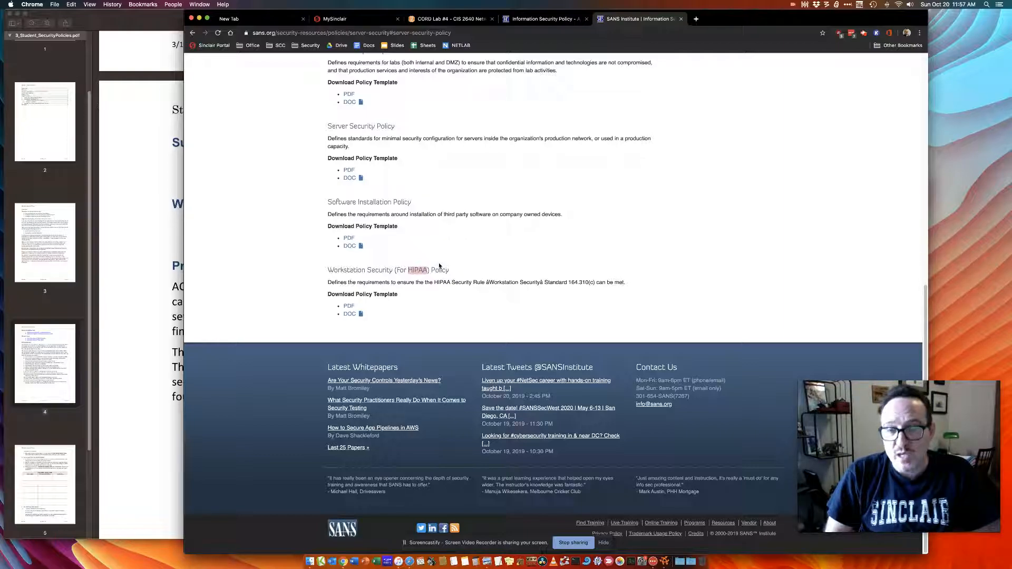
pyautogui.moveTo(445, 289)
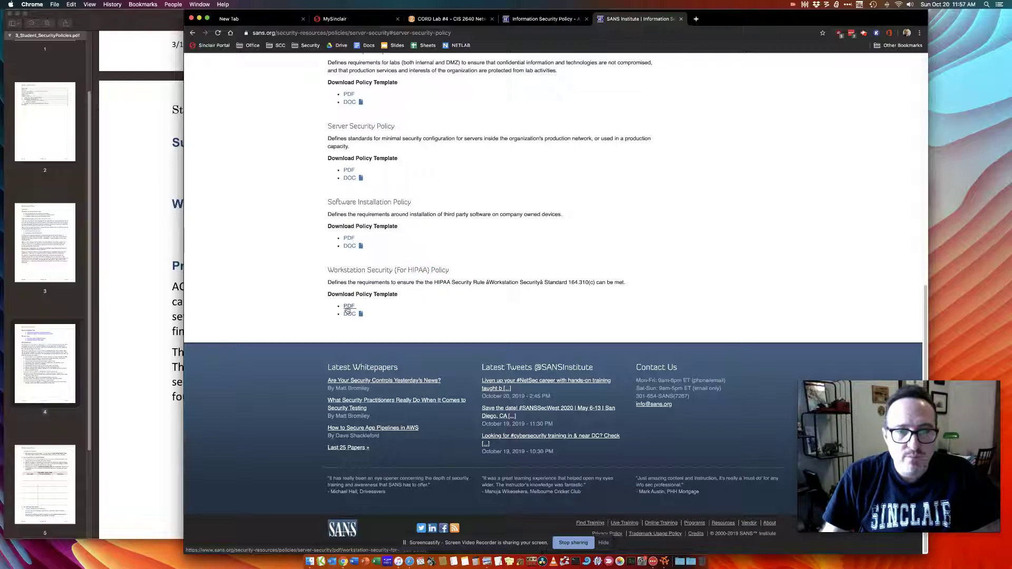
# Open the Workstation Security (For HIPAA) Policy PDF and scroll through its sections
pyautogui.click(349, 306)
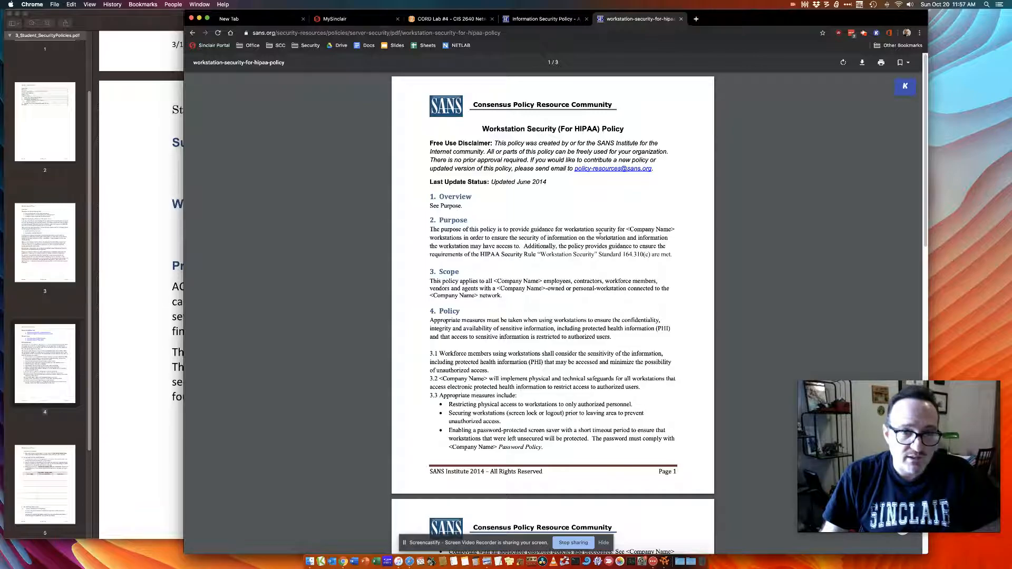
pyautogui.scroll(-3)
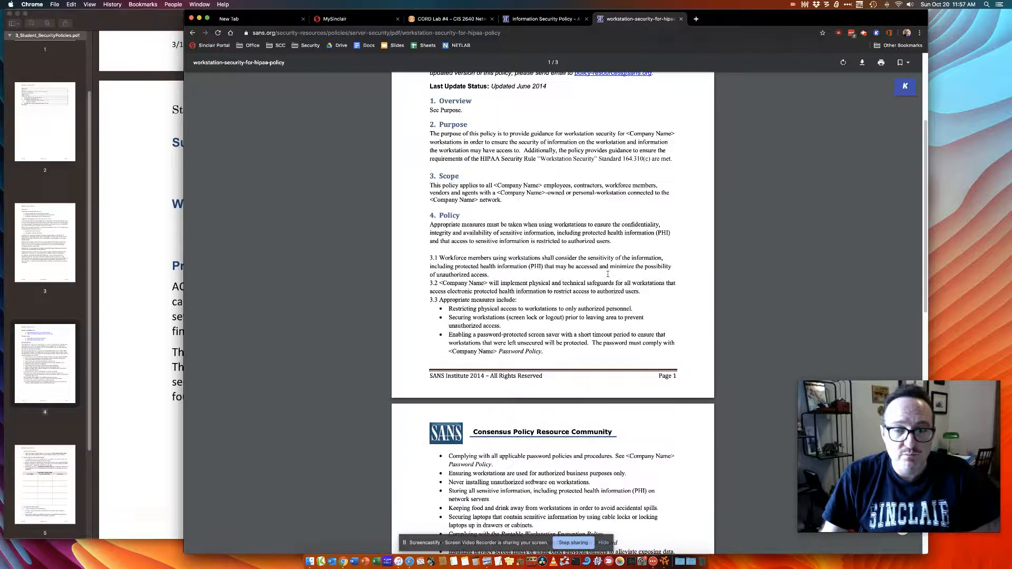
pyautogui.scroll(-3)
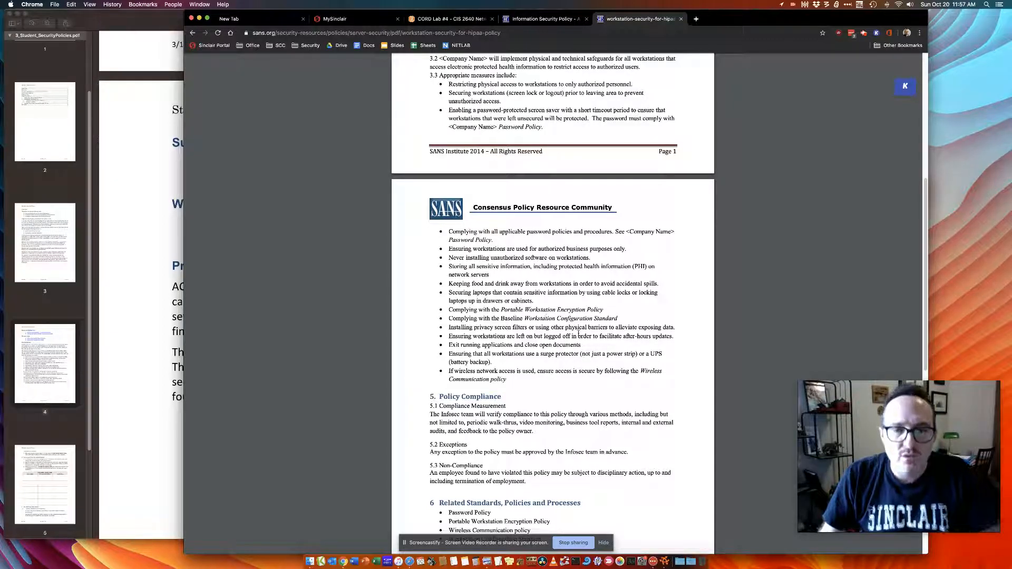
pyautogui.scroll(-3)
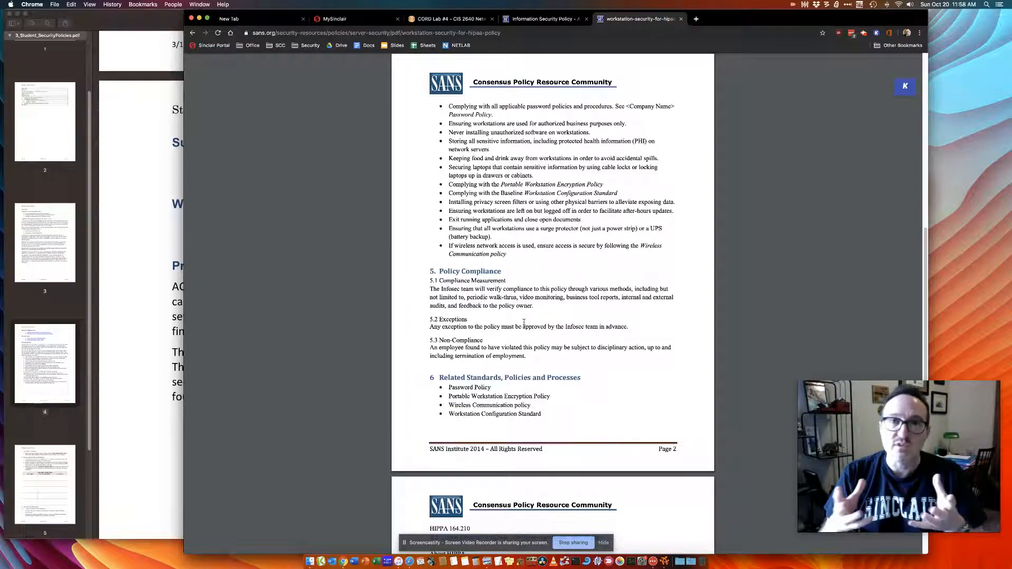
pyautogui.scroll(-3)
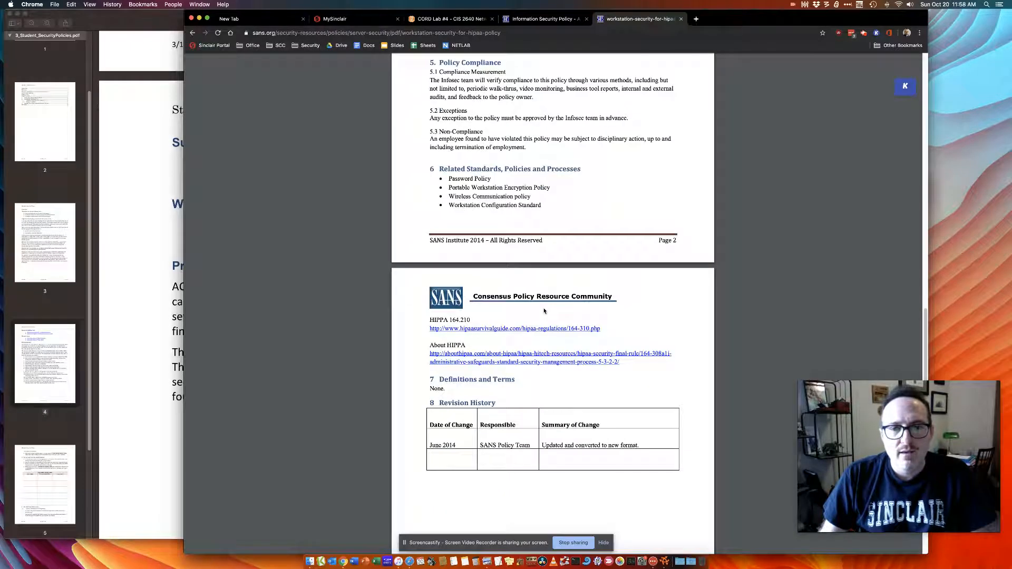
pyautogui.scroll(3)
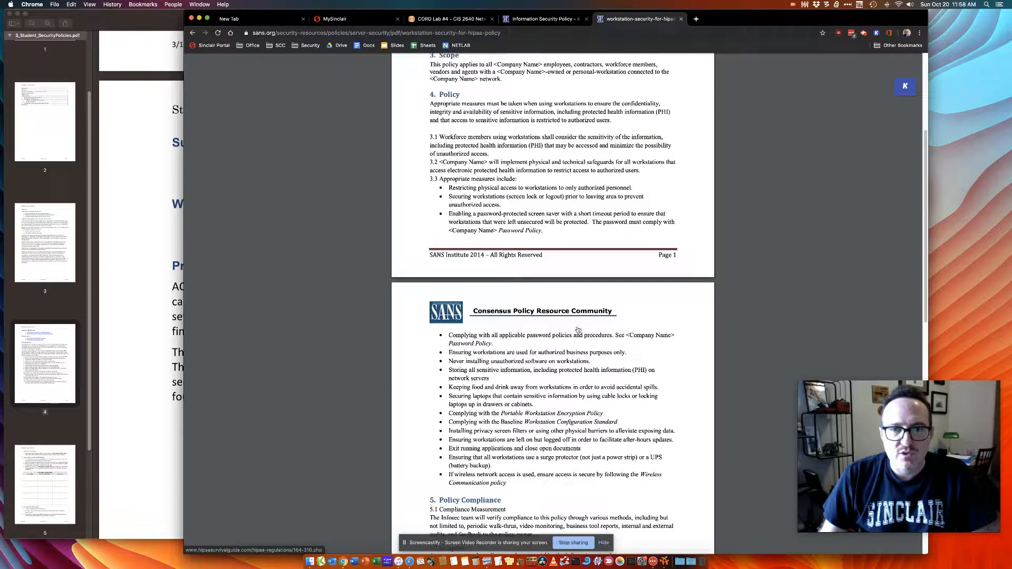
pyautogui.scroll(3)
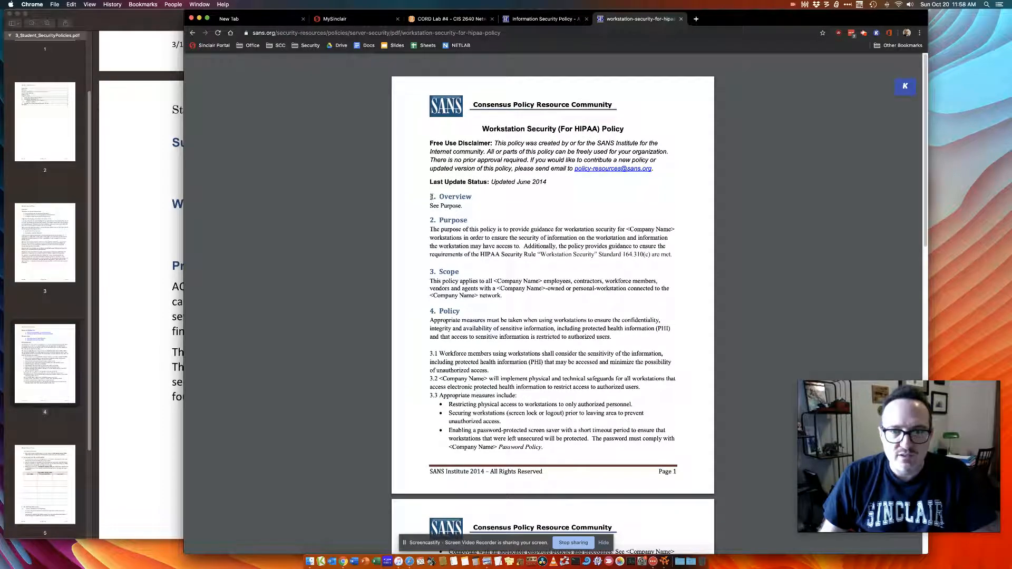
pyautogui.scroll(-3)
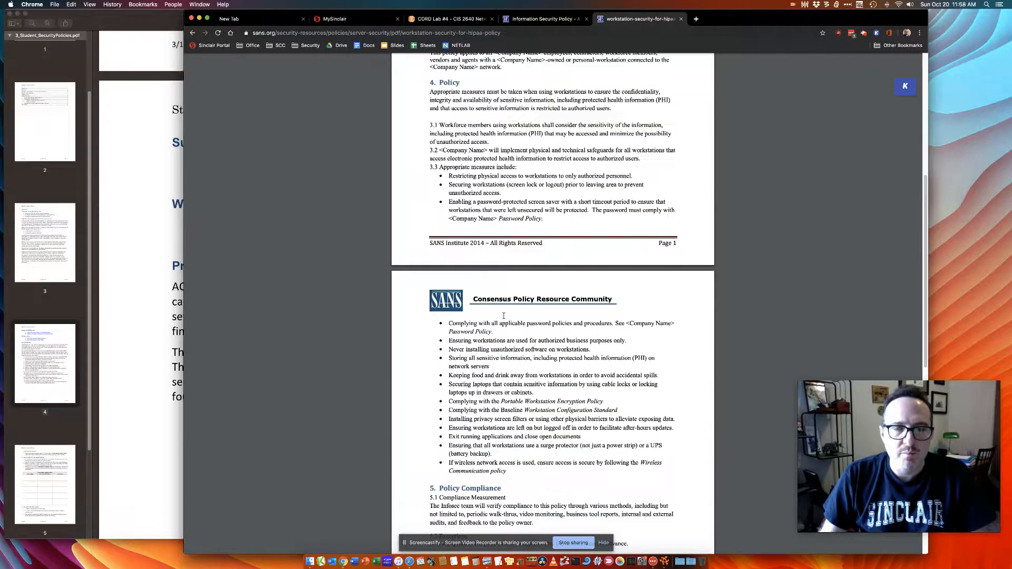
pyautogui.scroll(-3)
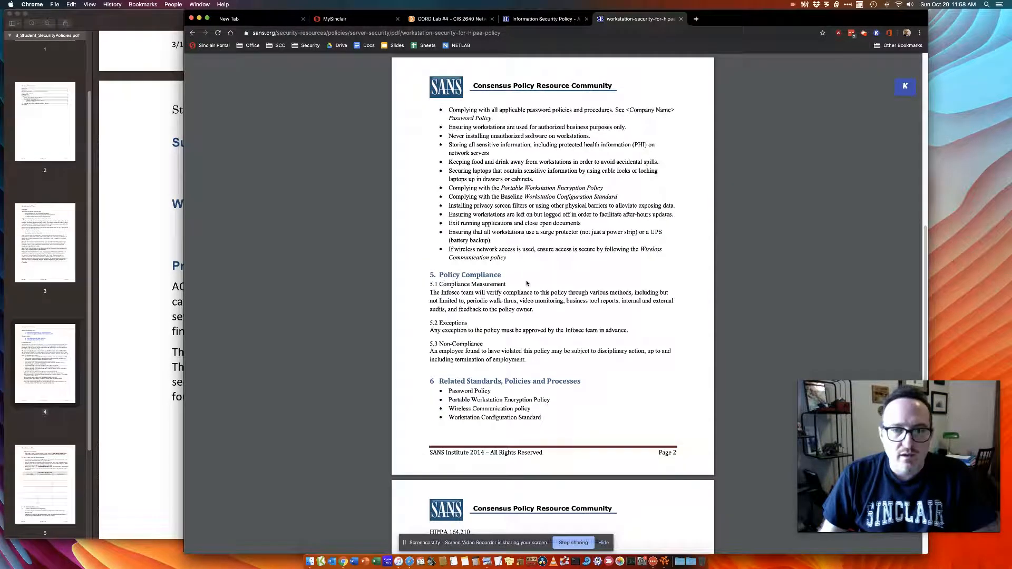
pyautogui.scroll(-3)
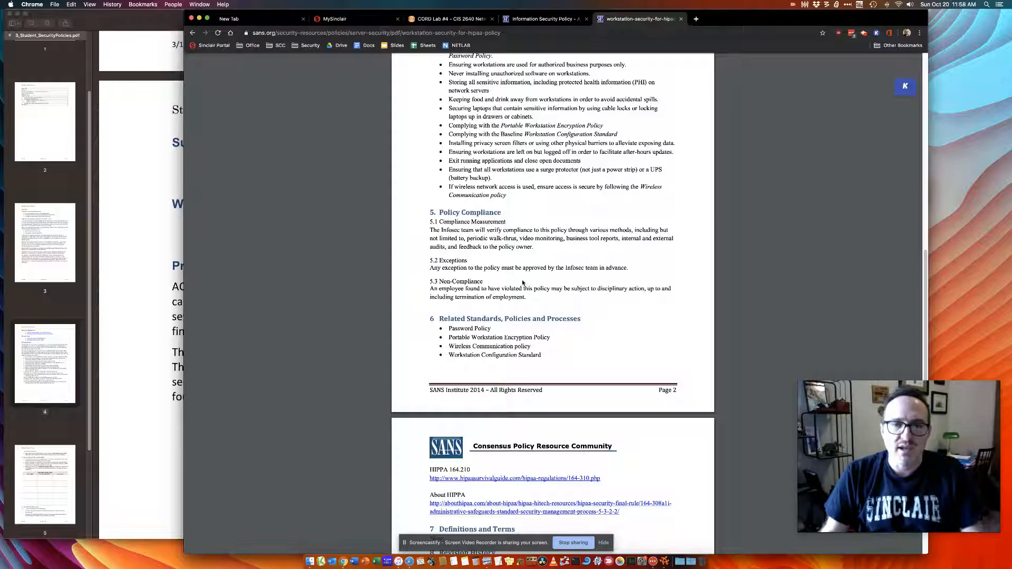
pyautogui.moveTo(588, 251)
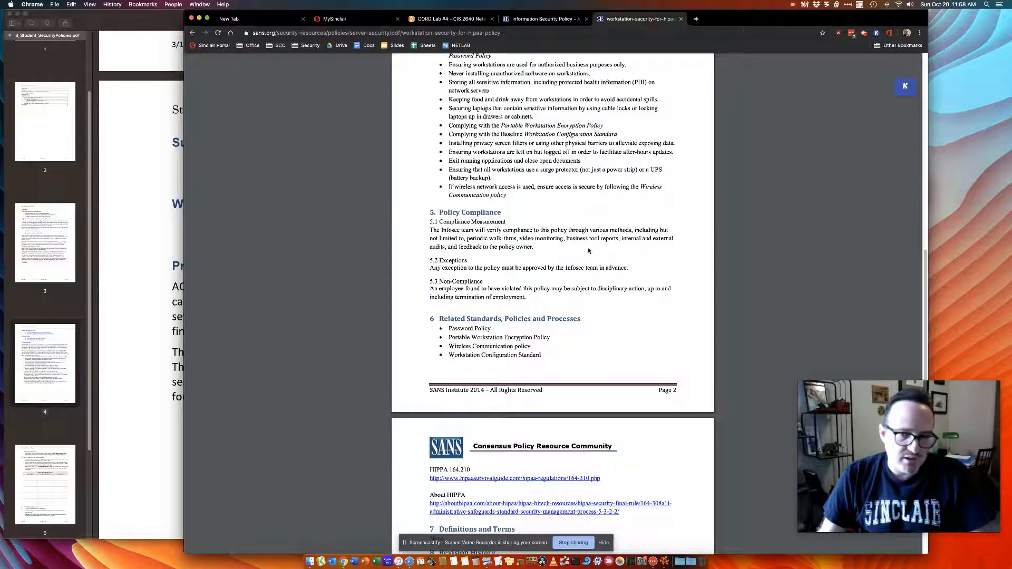
# Continue to Policy Compliance and highlight the word 'disciplinary'
pyautogui.scroll(-3)
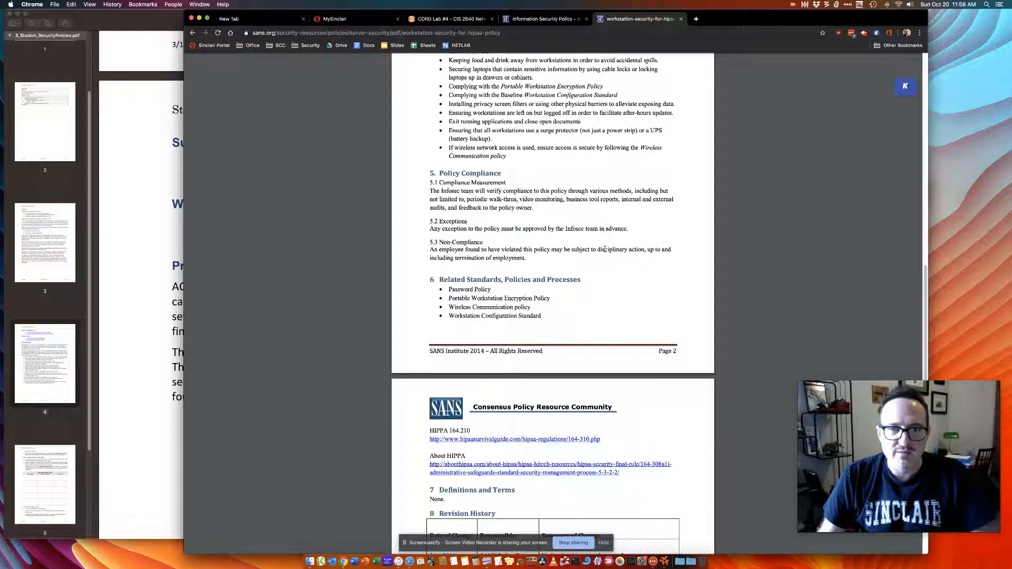
pyautogui.scroll(-3)
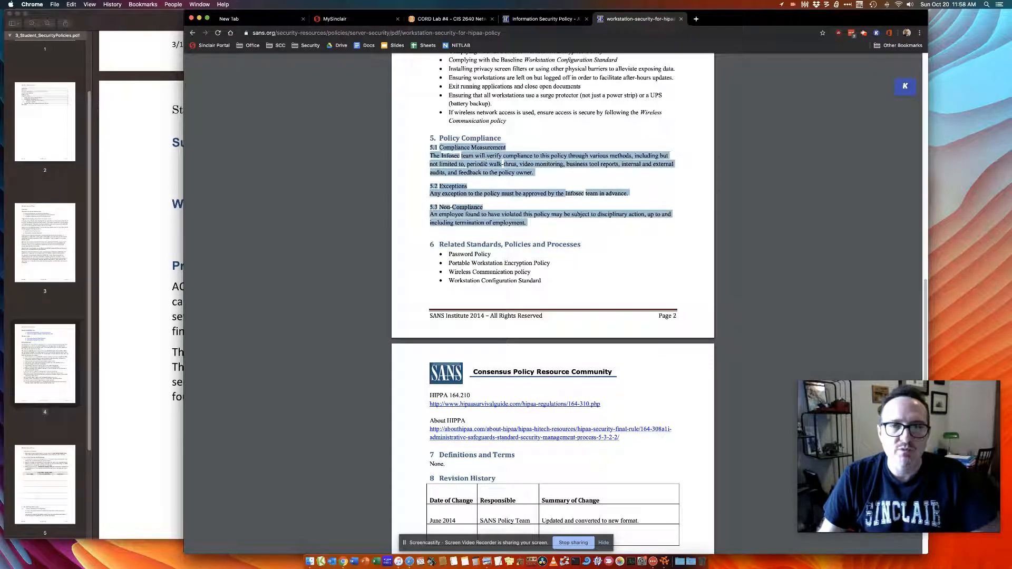
pyautogui.click(625, 230)
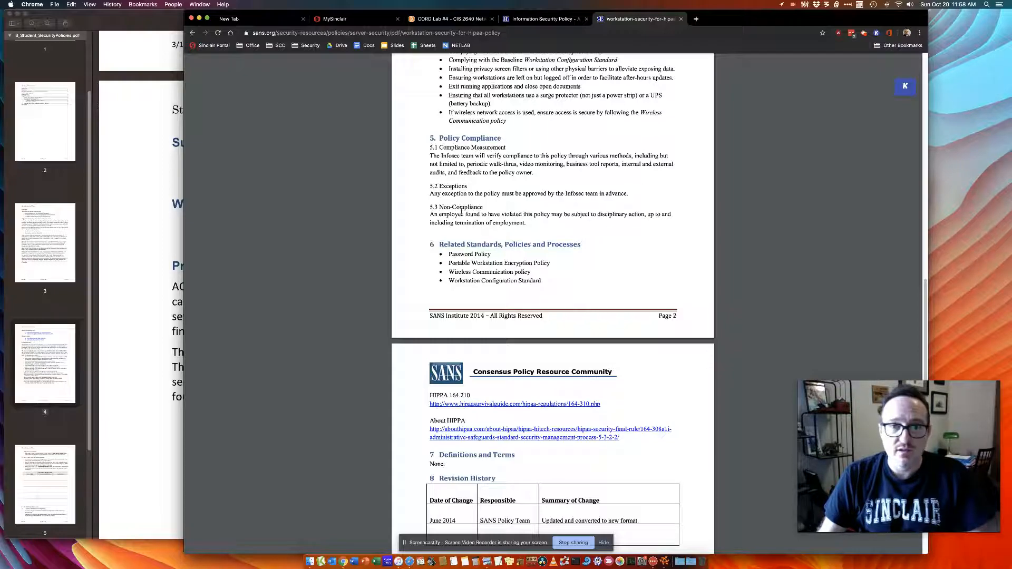
pyautogui.doubleClick(612, 214)
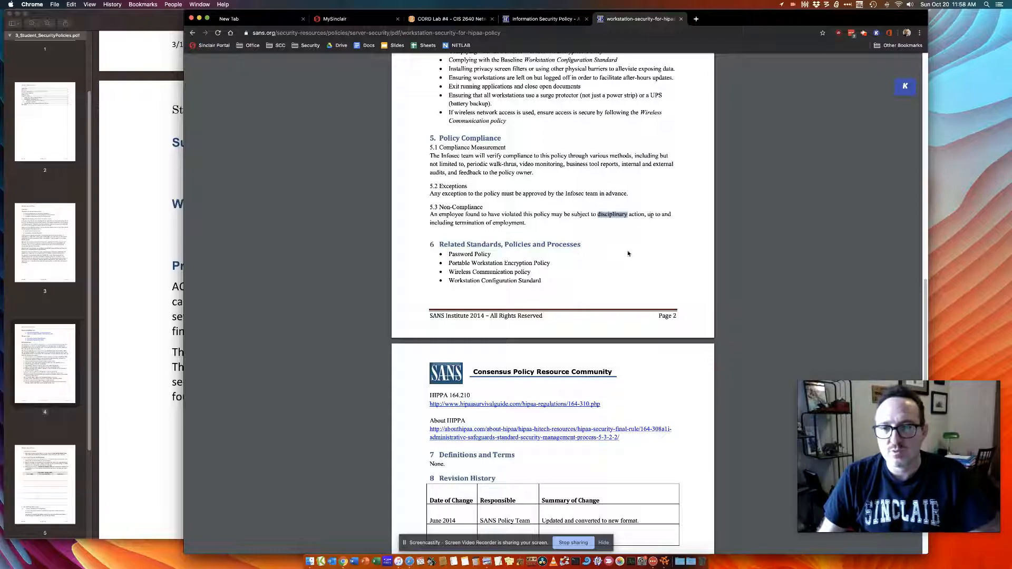
pyautogui.scroll(-3)
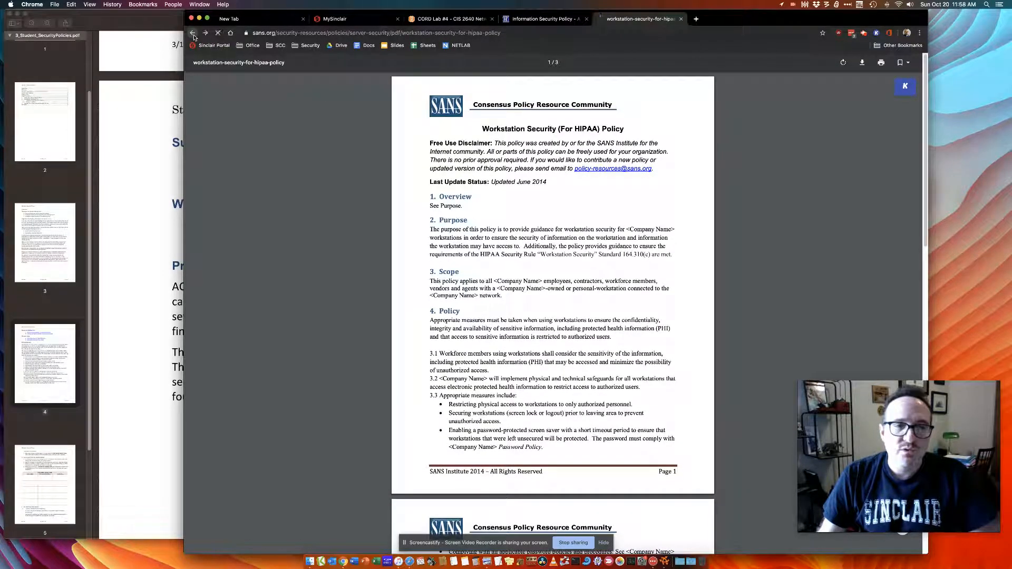
# Bring the Student Security Policies PDF forward and review its vulnerability list and ranking table
pyautogui.click(193, 32)
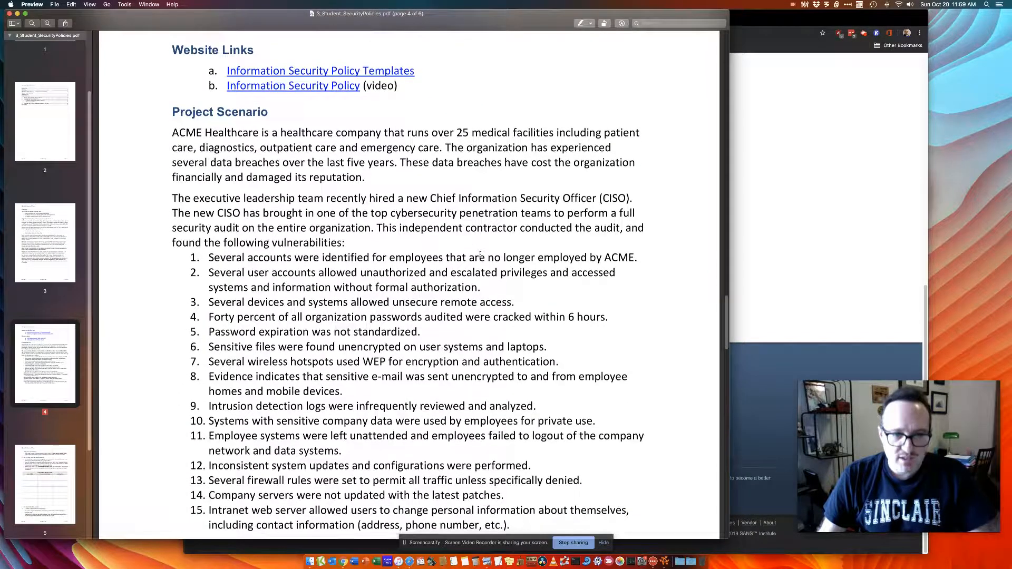
pyautogui.scroll(-3)
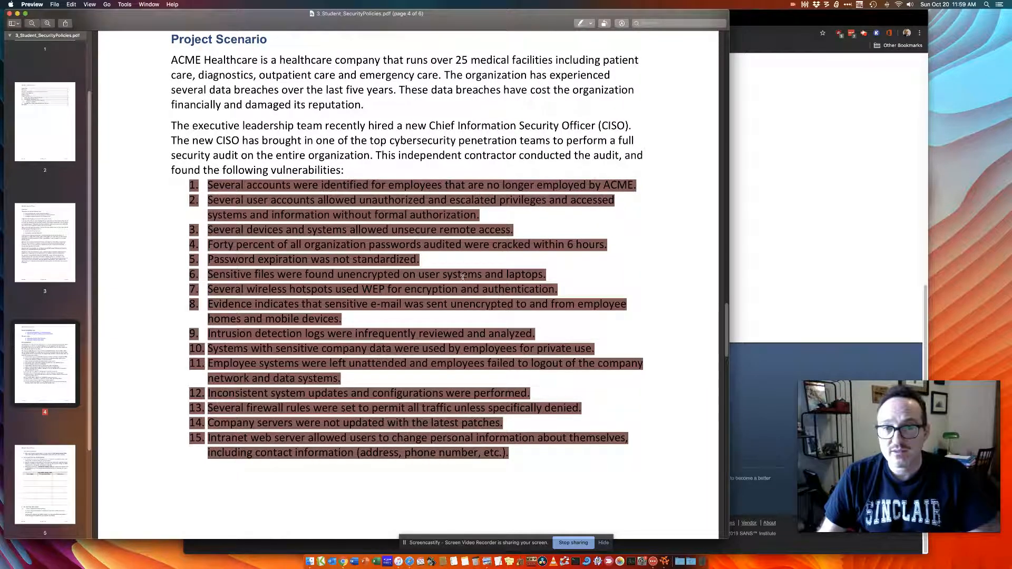
pyautogui.scroll(-3)
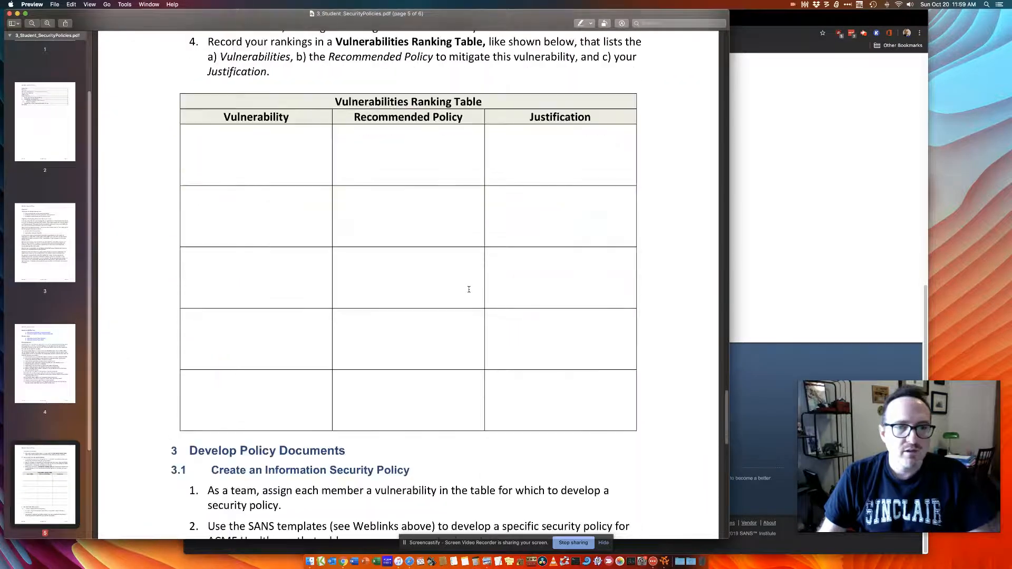
pyautogui.scroll(-3)
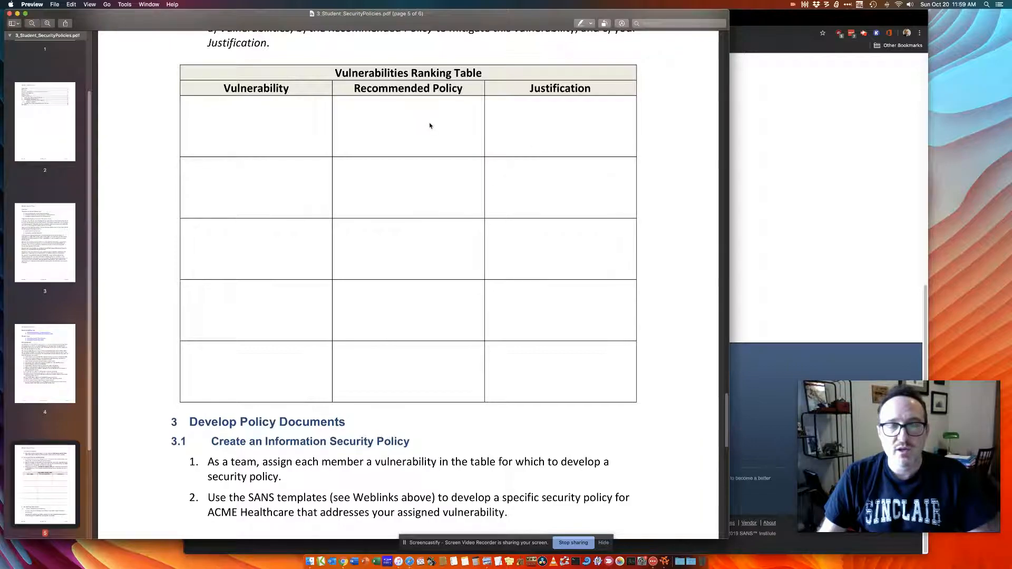
pyautogui.moveTo(436, 260)
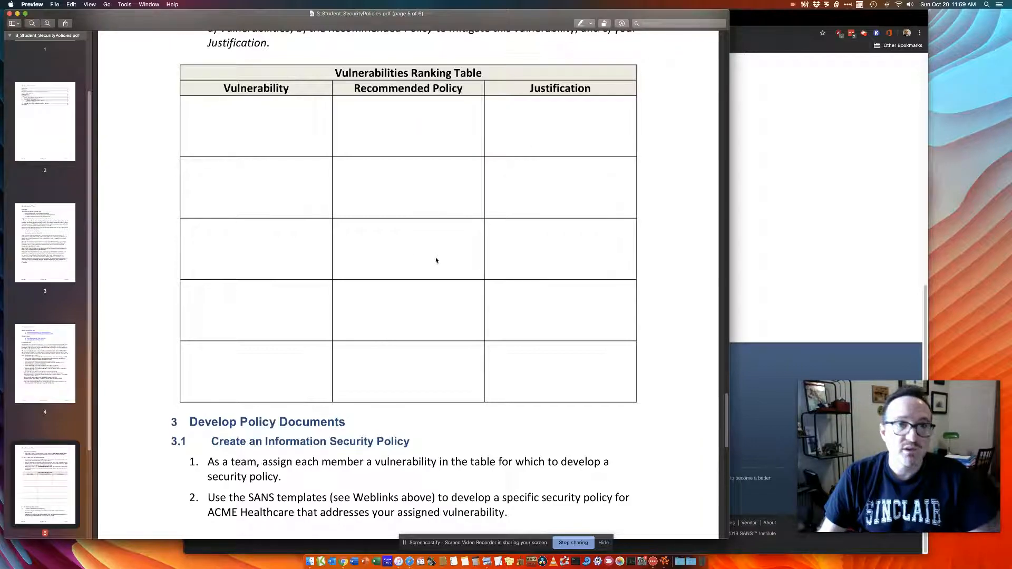
pyautogui.scroll(3)
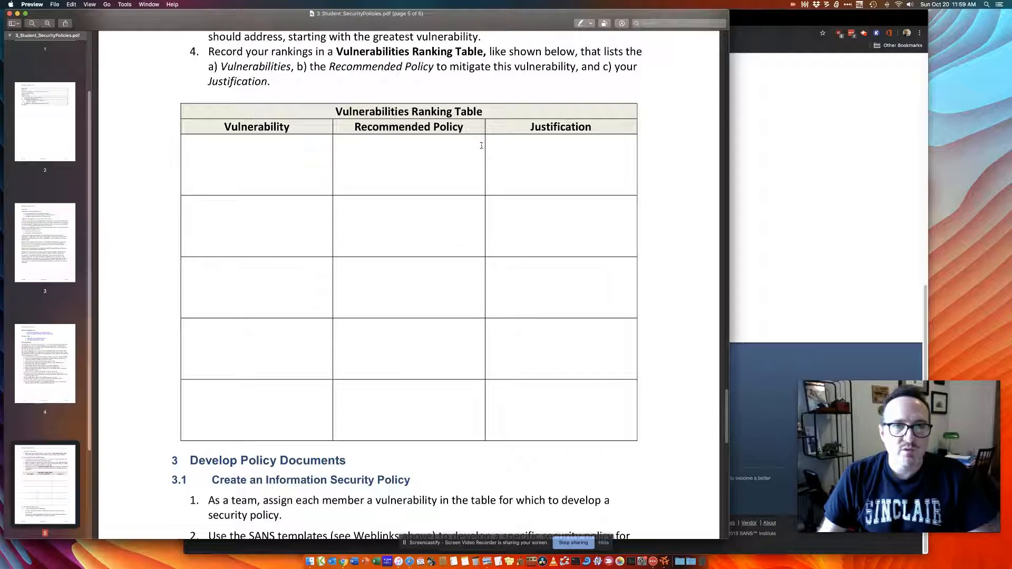
pyautogui.scroll(-3)
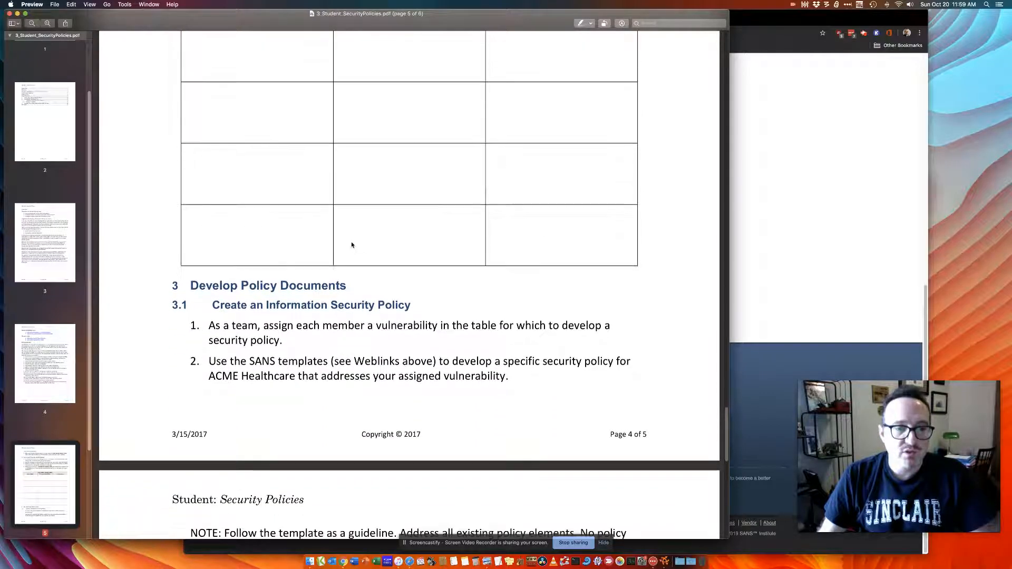
pyautogui.scroll(3)
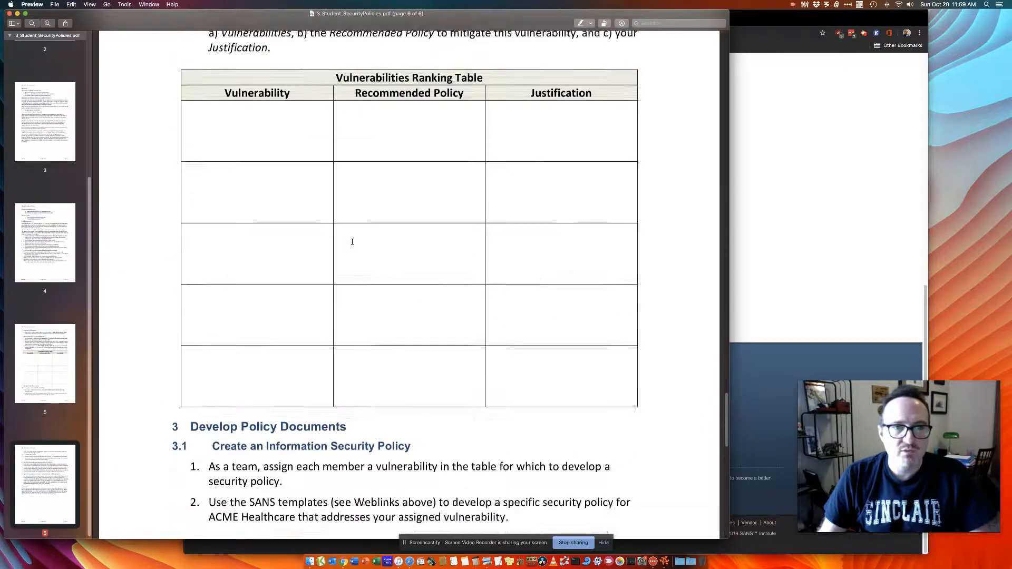
# Go back to page 4 and open the Technical Writing guide link
pyautogui.click(46, 242)
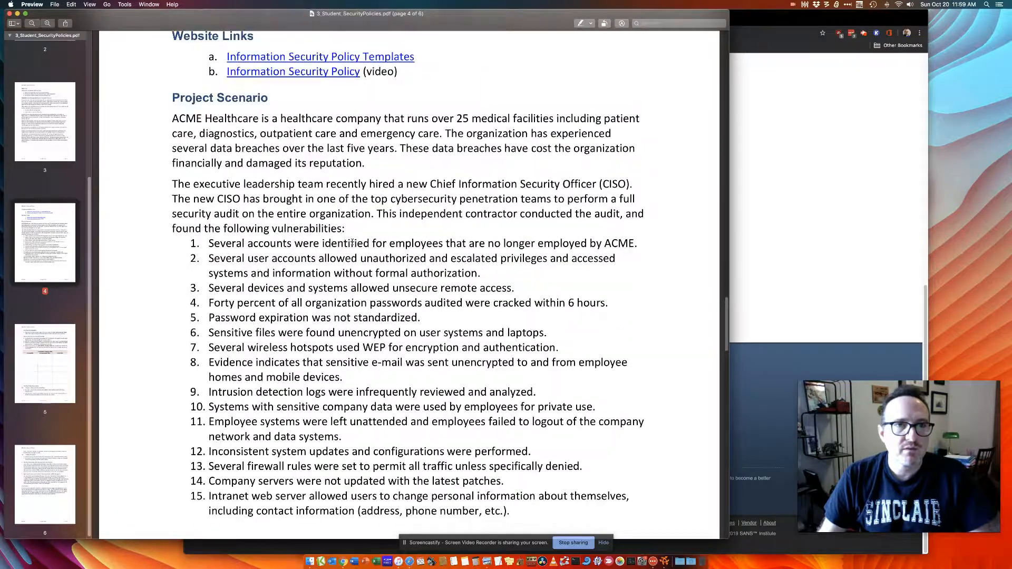
pyautogui.scroll(3)
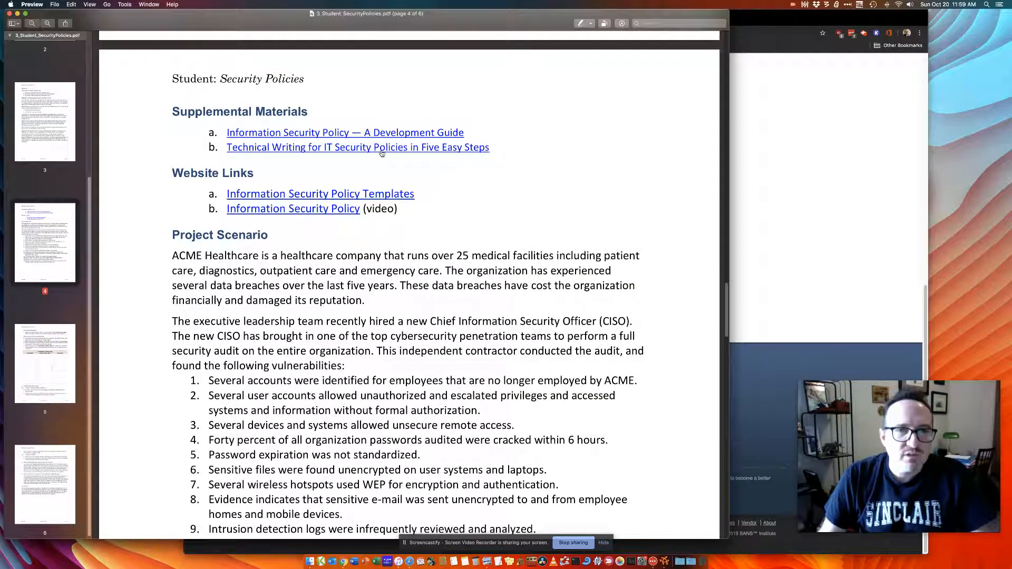
pyautogui.rightClick(381, 147)
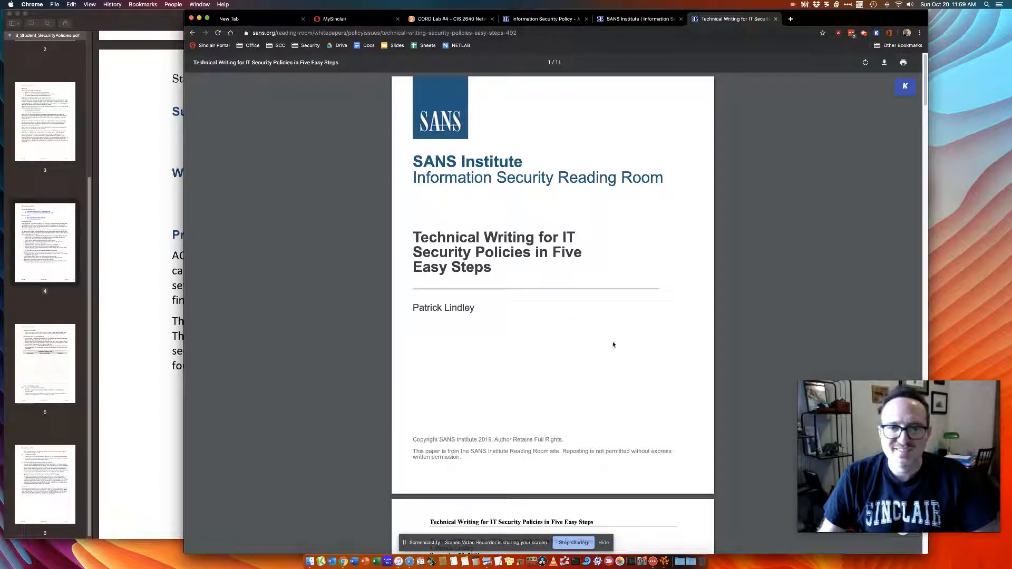
# Read the SANS technical writing paper down to Step Five, then return to the lab PDF
pyautogui.scroll(-3)
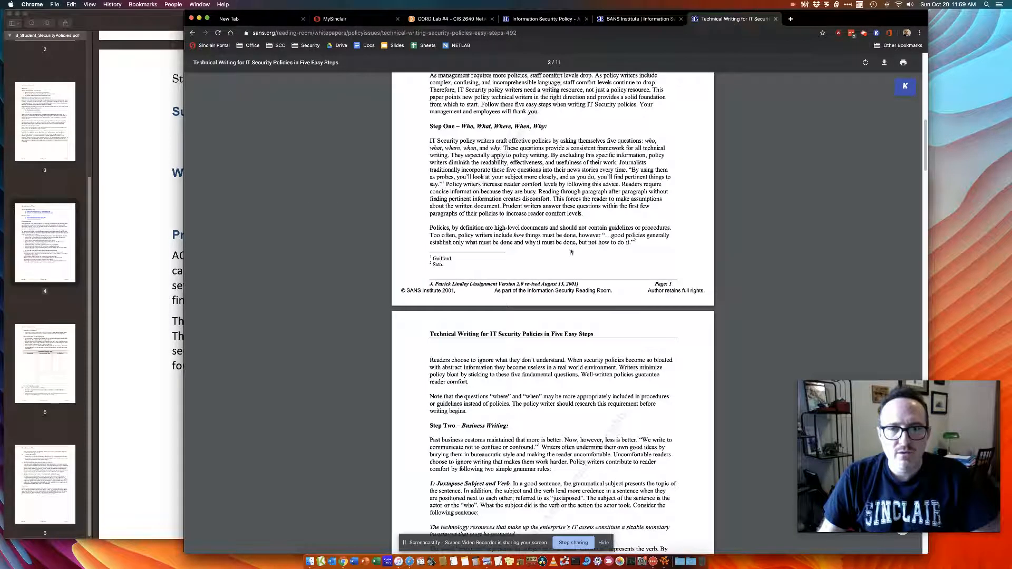
pyautogui.scroll(-3)
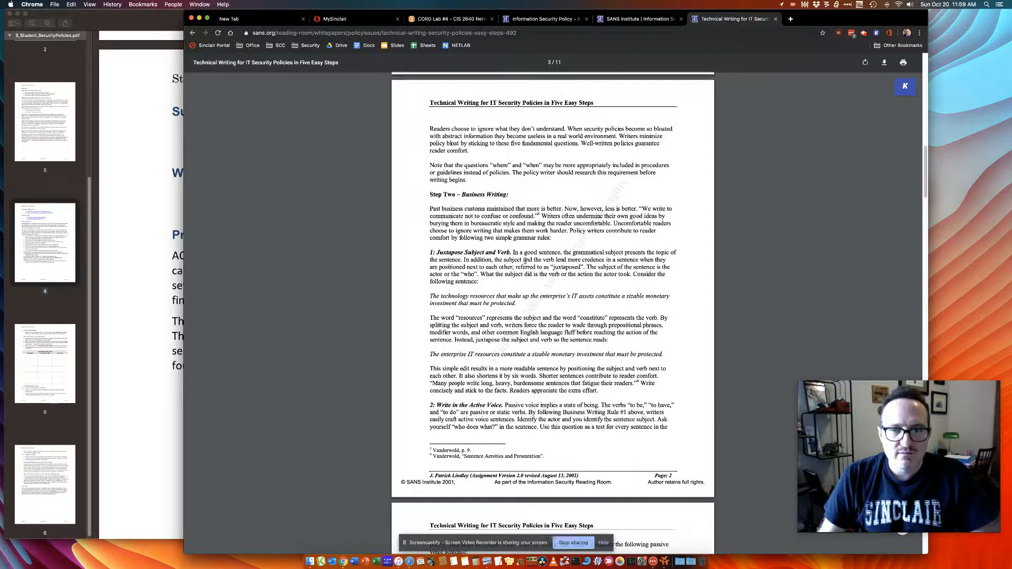
pyautogui.scroll(-3)
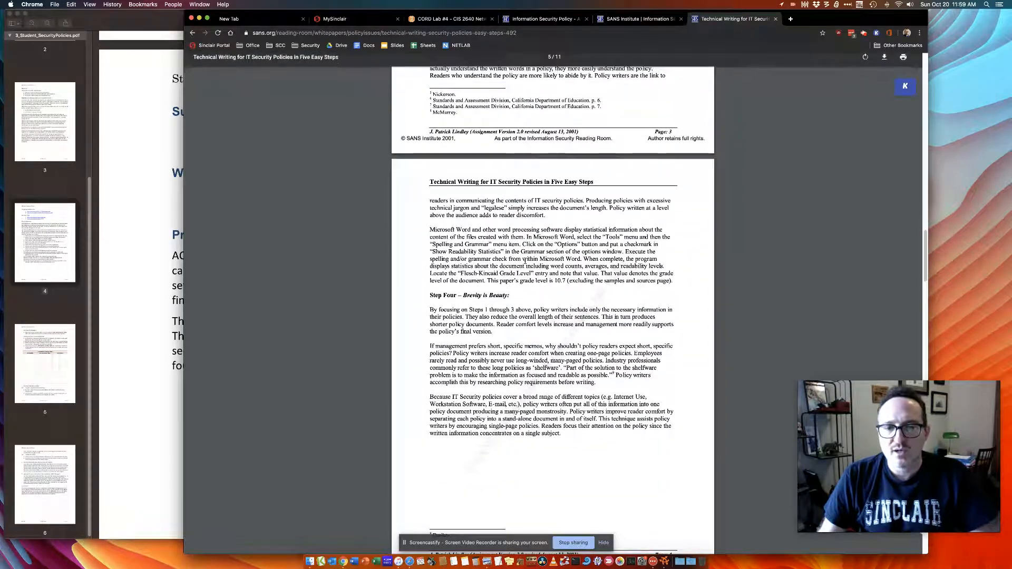
pyautogui.scroll(-3)
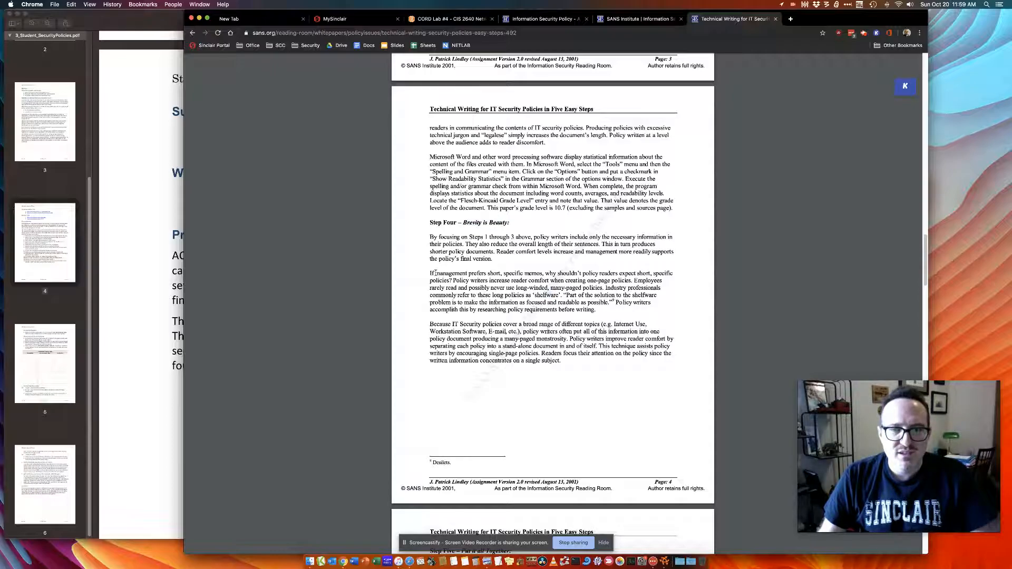
pyautogui.scroll(-3)
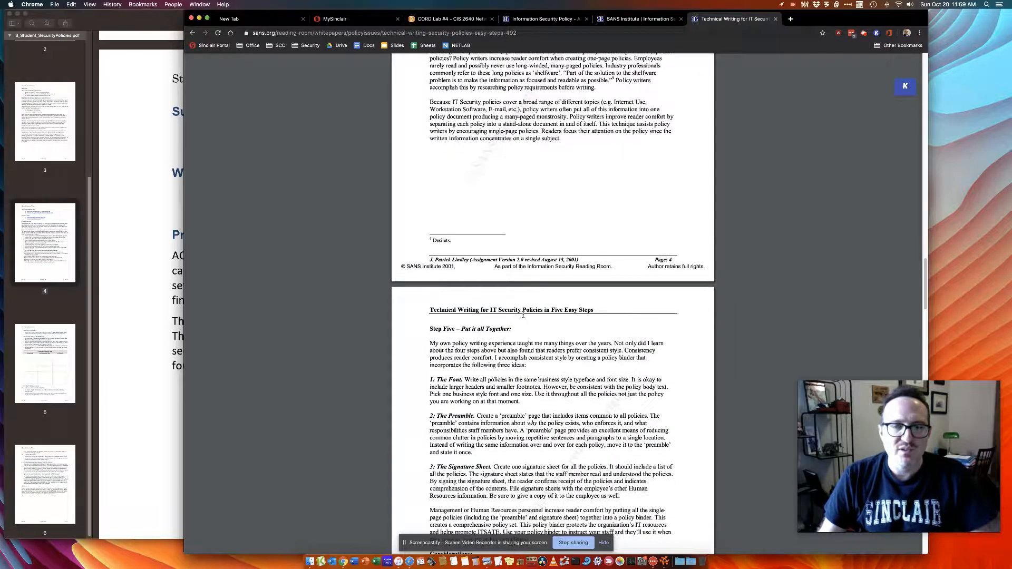
pyautogui.scroll(3)
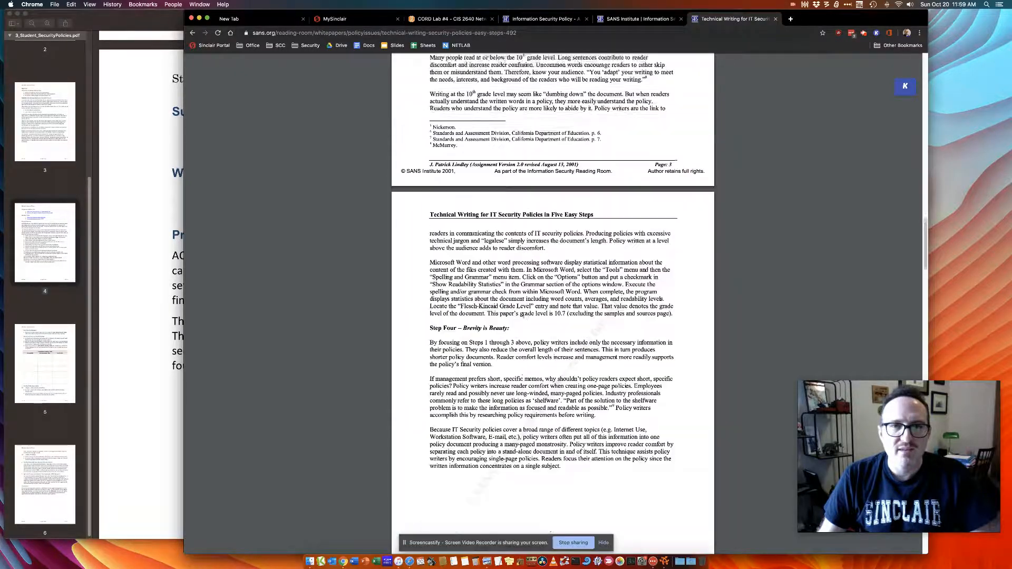
pyautogui.click(639, 18)
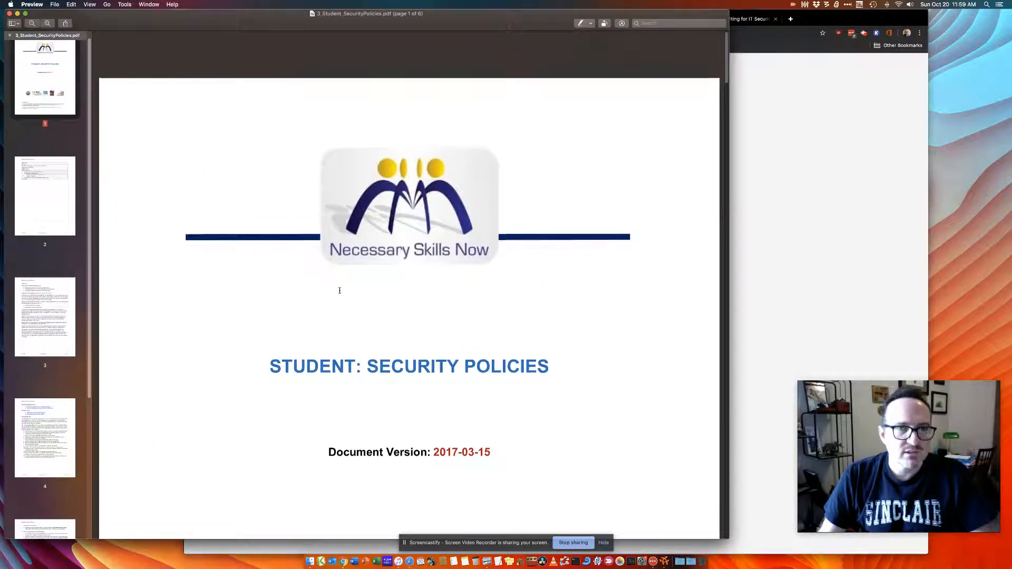
# Scroll up to the title page of 3_Student_SecurityPolicies.pdf
pyautogui.scroll(3)
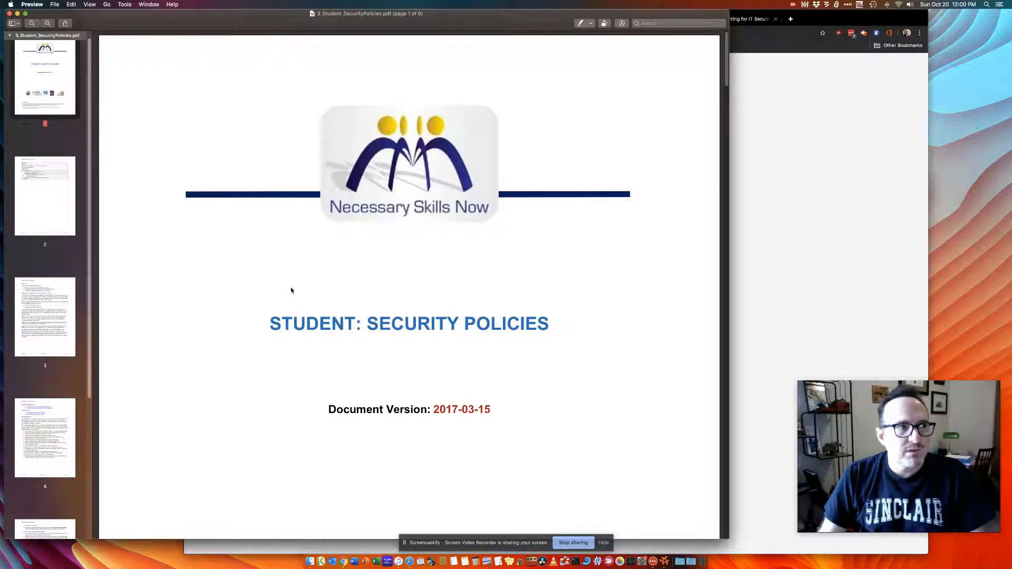
pyautogui.moveTo(250, 291)
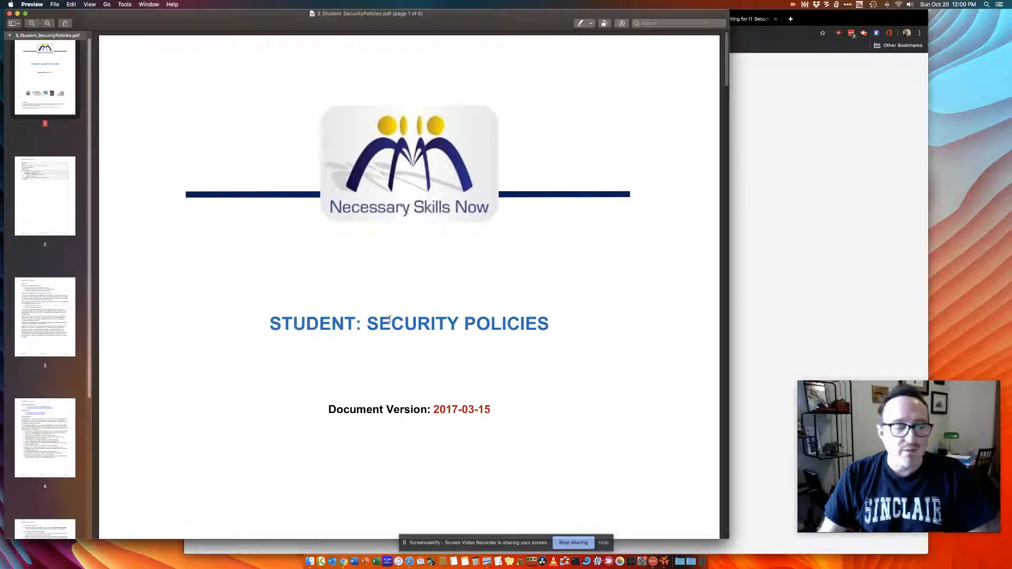
pyautogui.moveTo(694, 298)
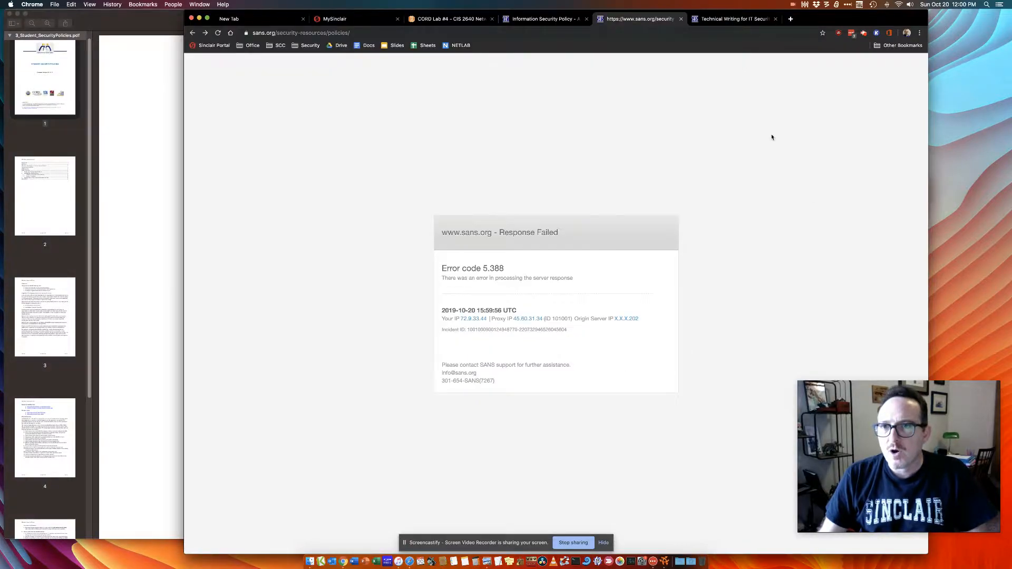
# Switch to the CORD Lab #4 course tab in Chrome
pyautogui.click(445, 18)
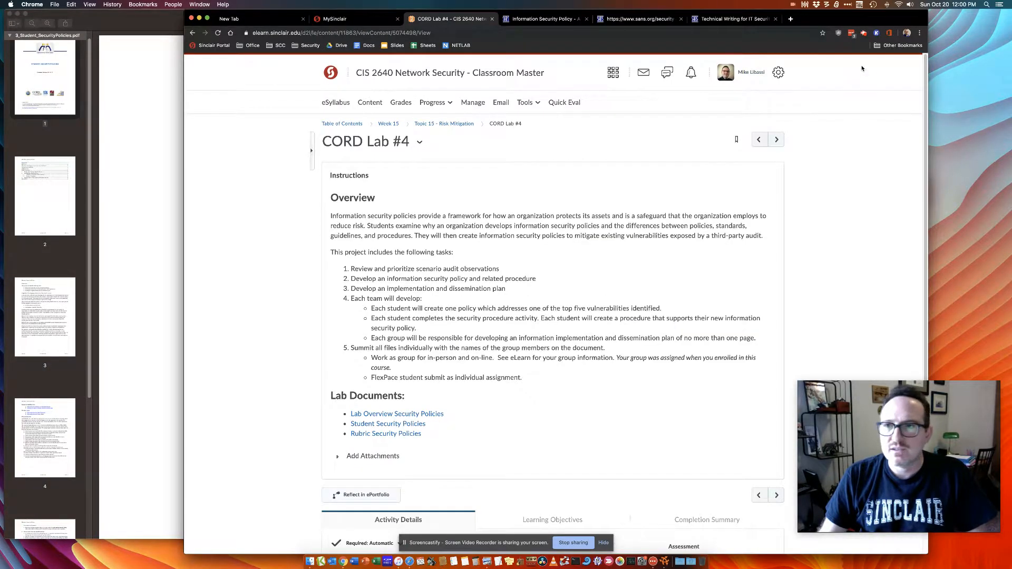